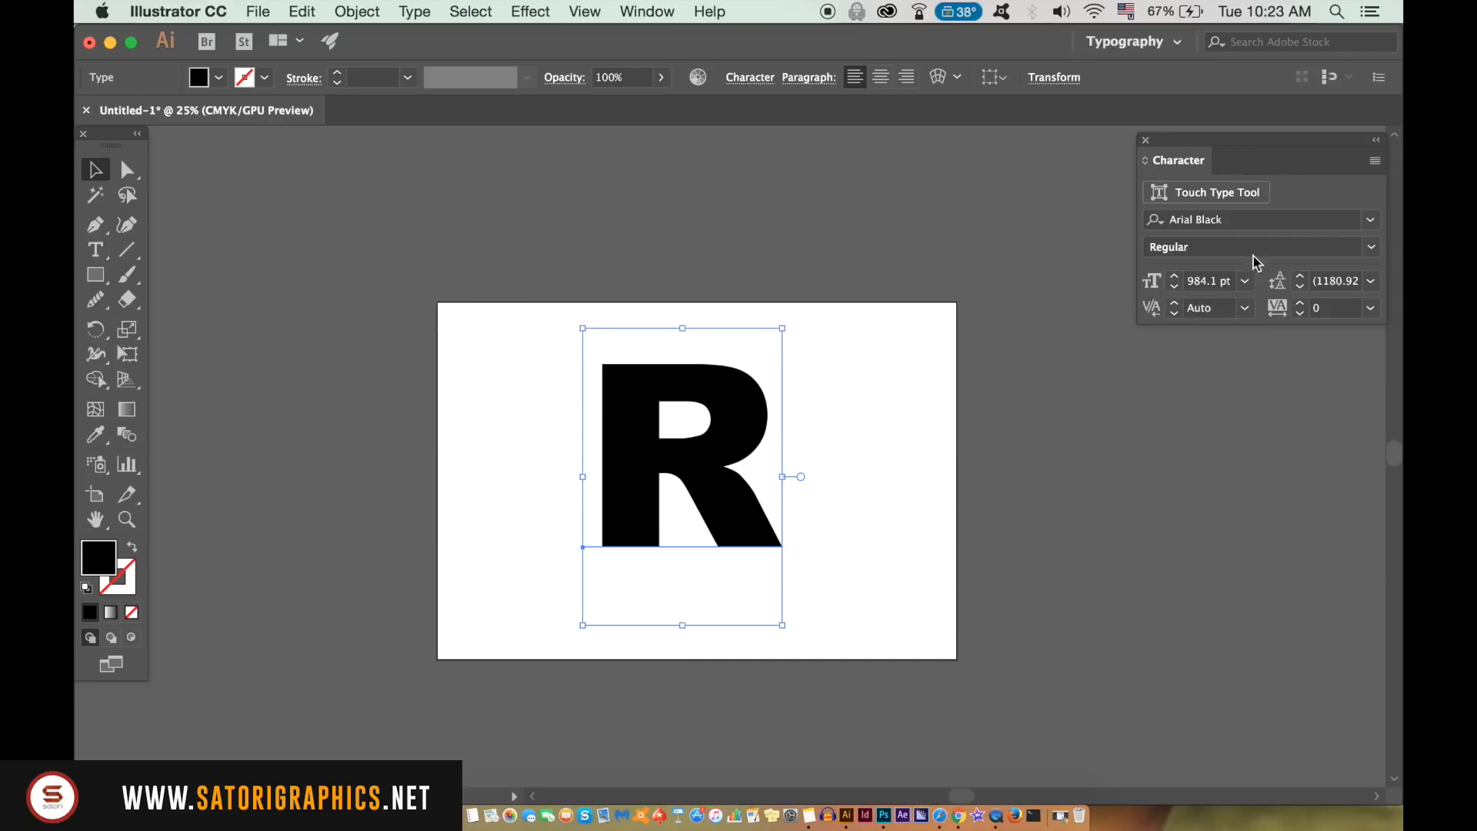
Convert the Arial Black R text into outlines from the Type menu.
click(415, 12)
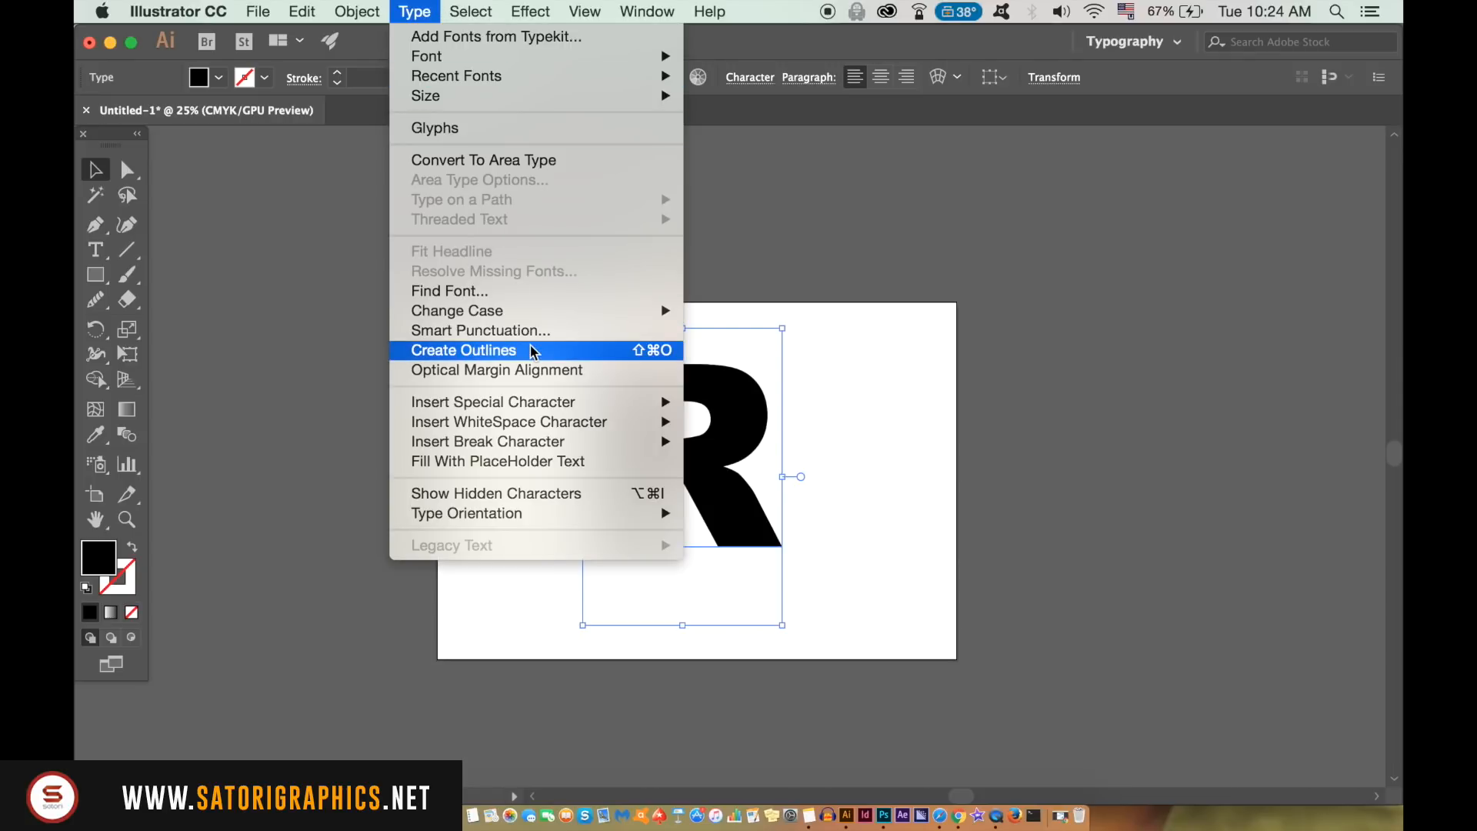
mouse_move(533, 353)
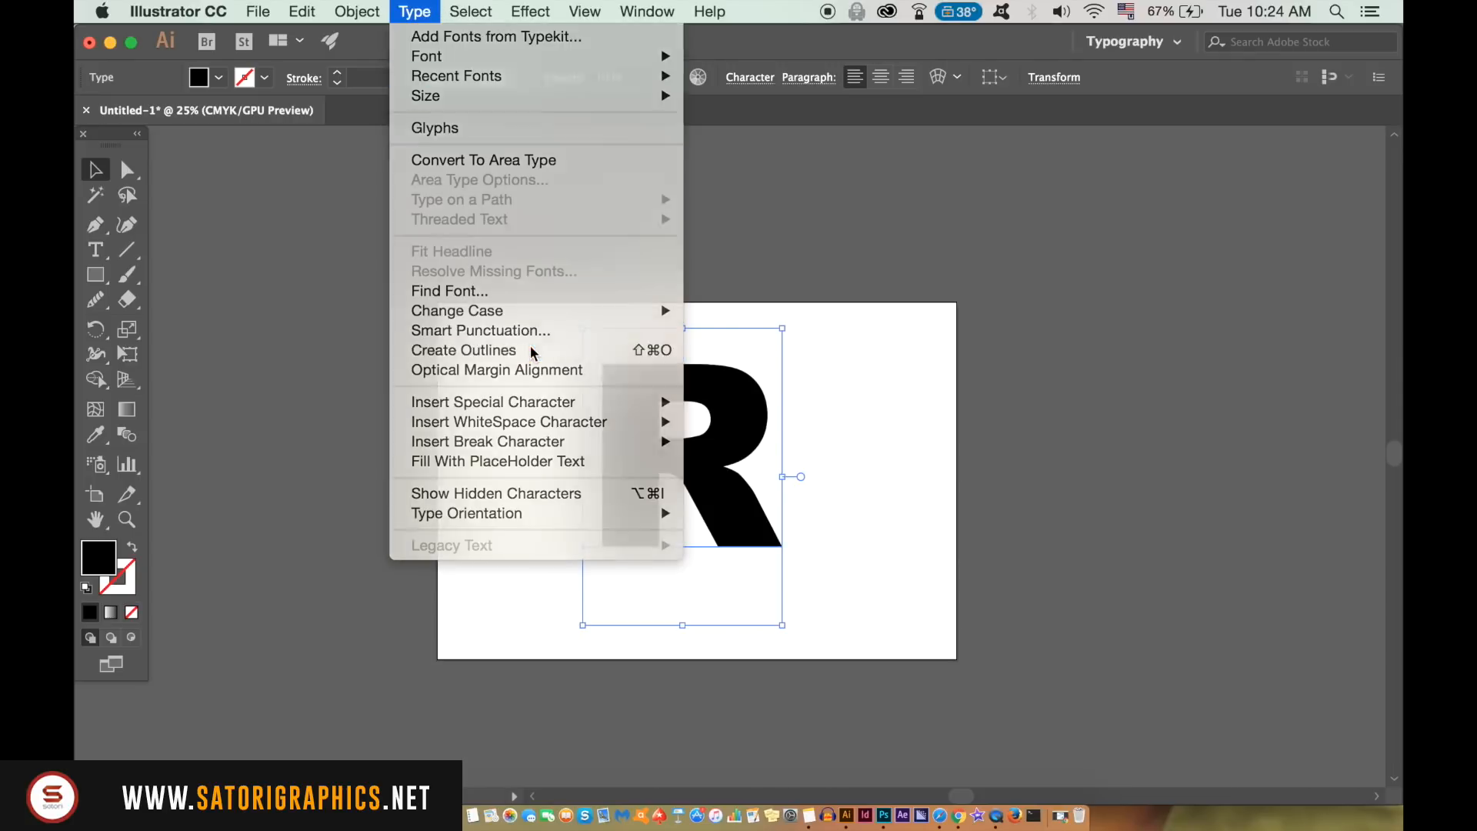
click(462, 349)
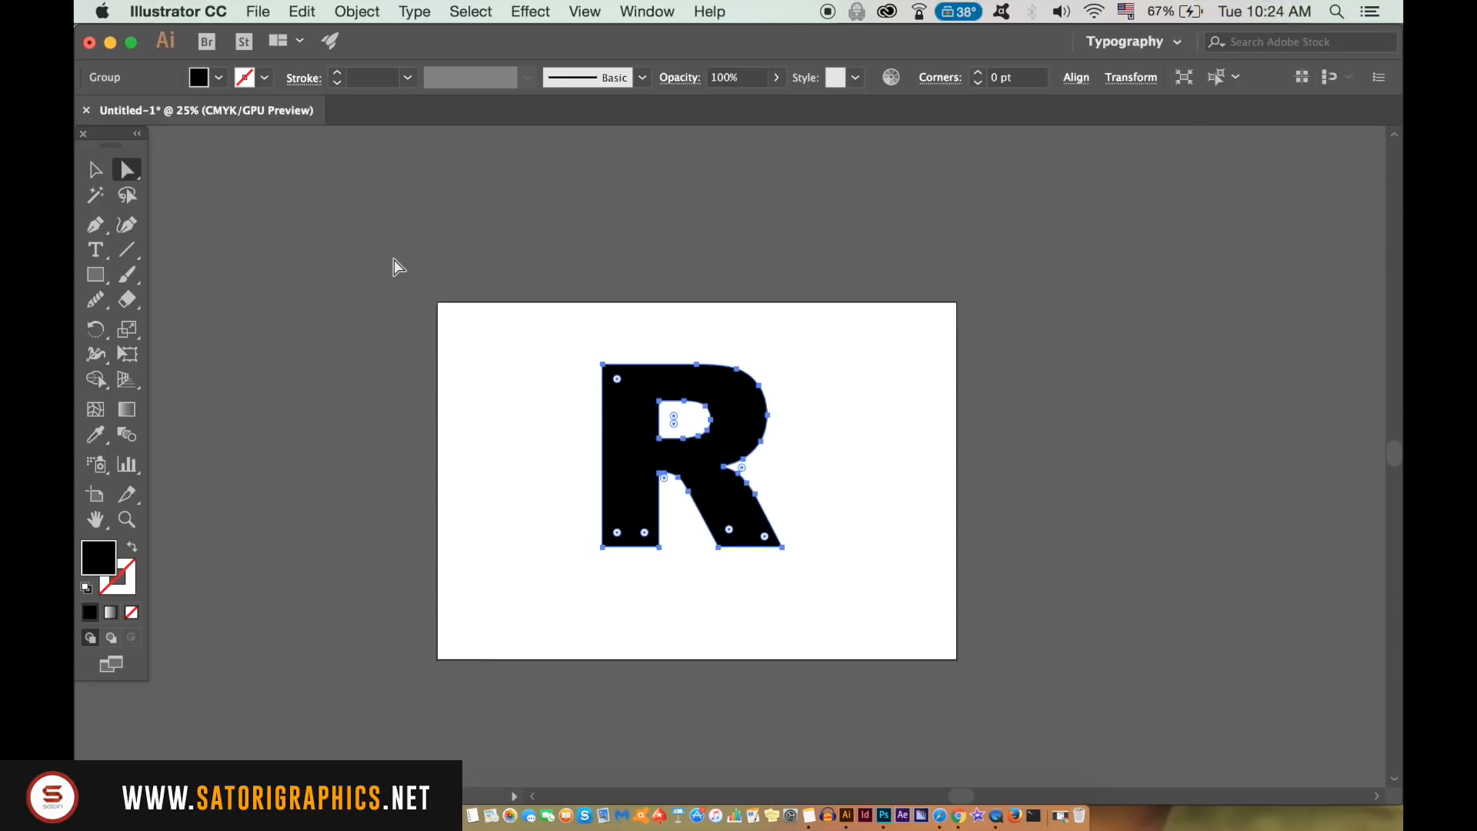
mouse_move(474, 328)
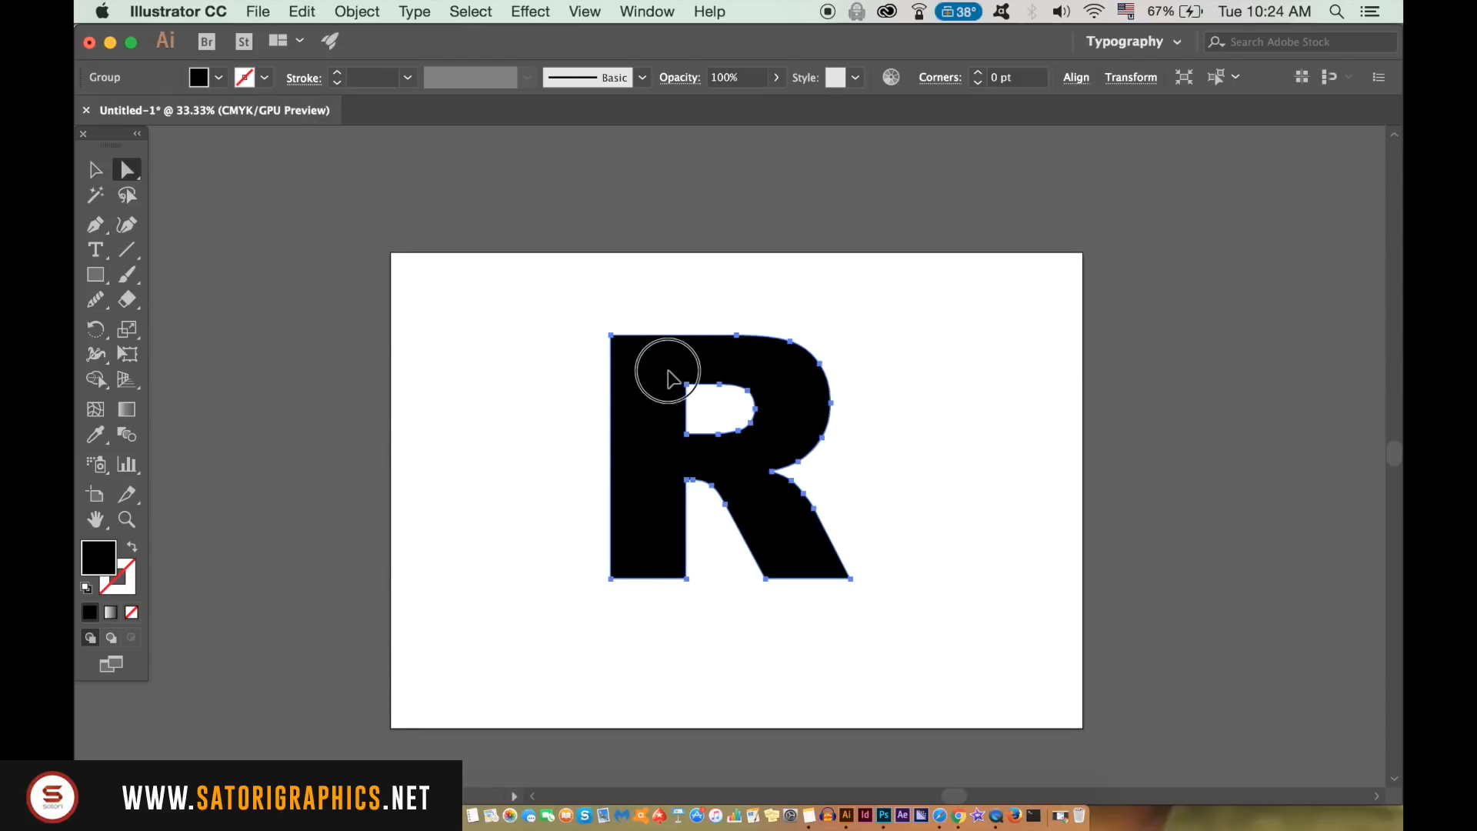
Drag the outlined R off the artboard onto the canvas to its right.
drag(668, 373, 617, 386)
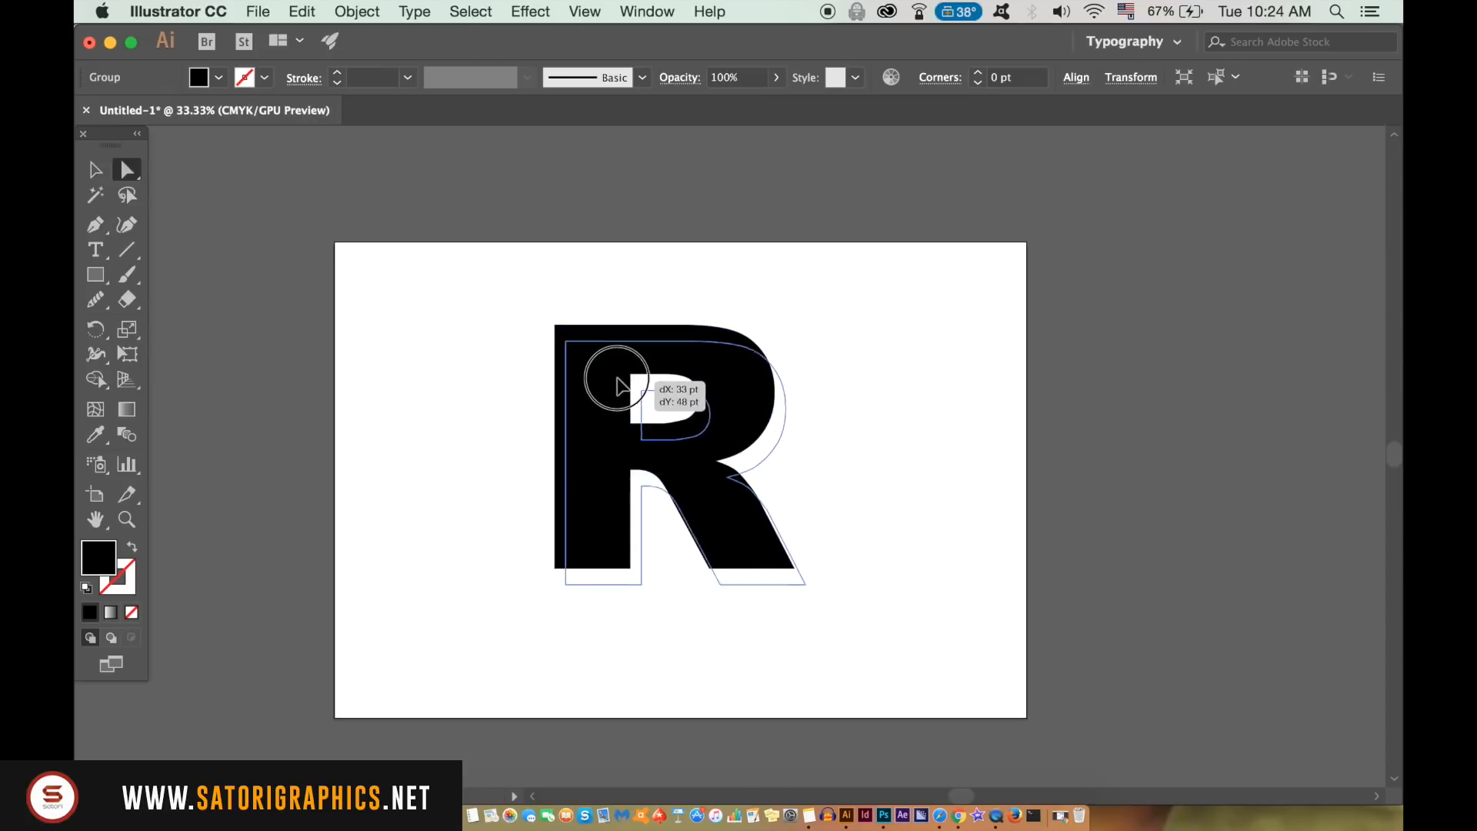
drag(617, 382, 488, 315)
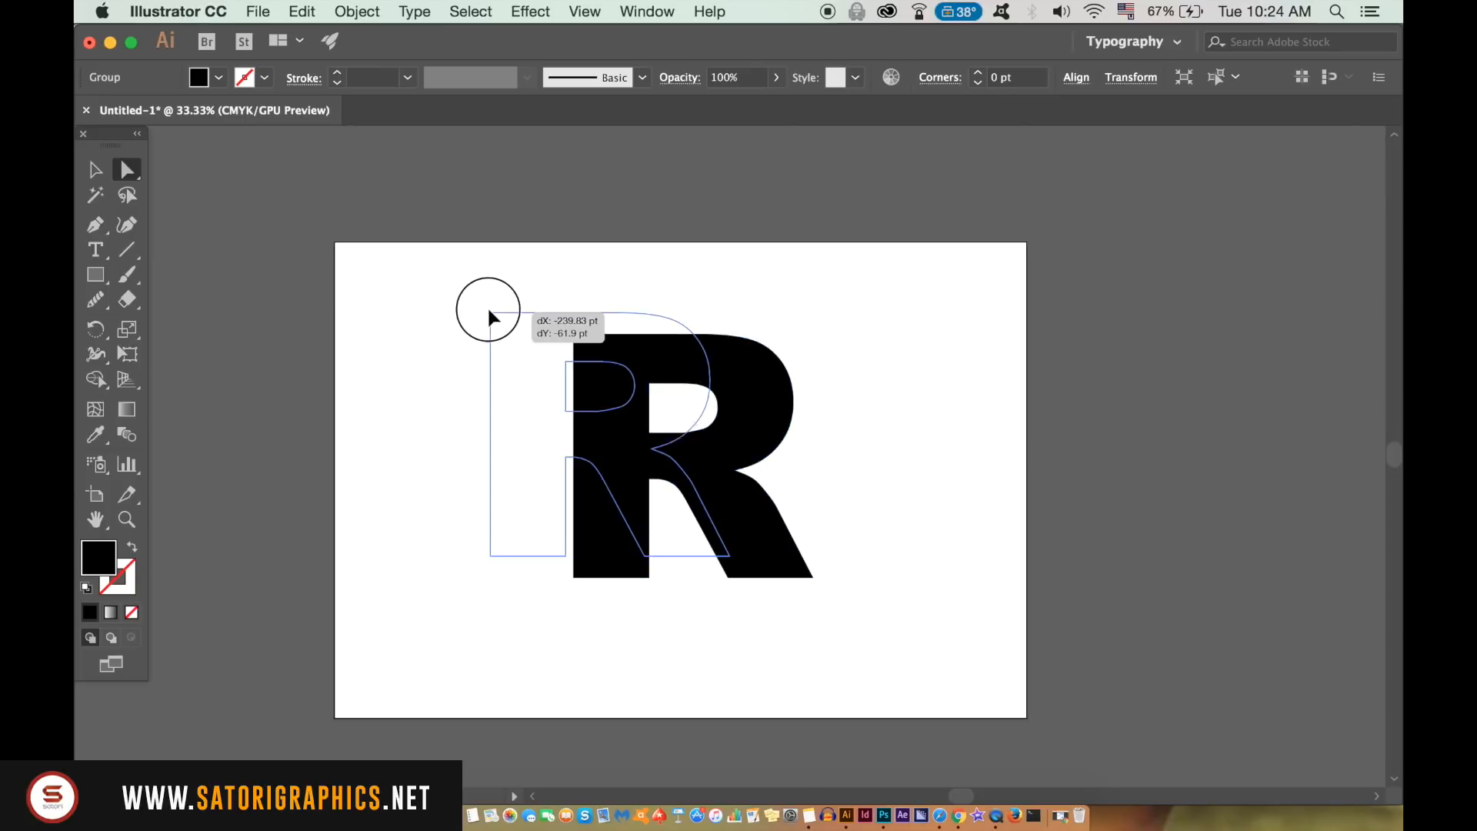
drag(488, 312, 611, 394)
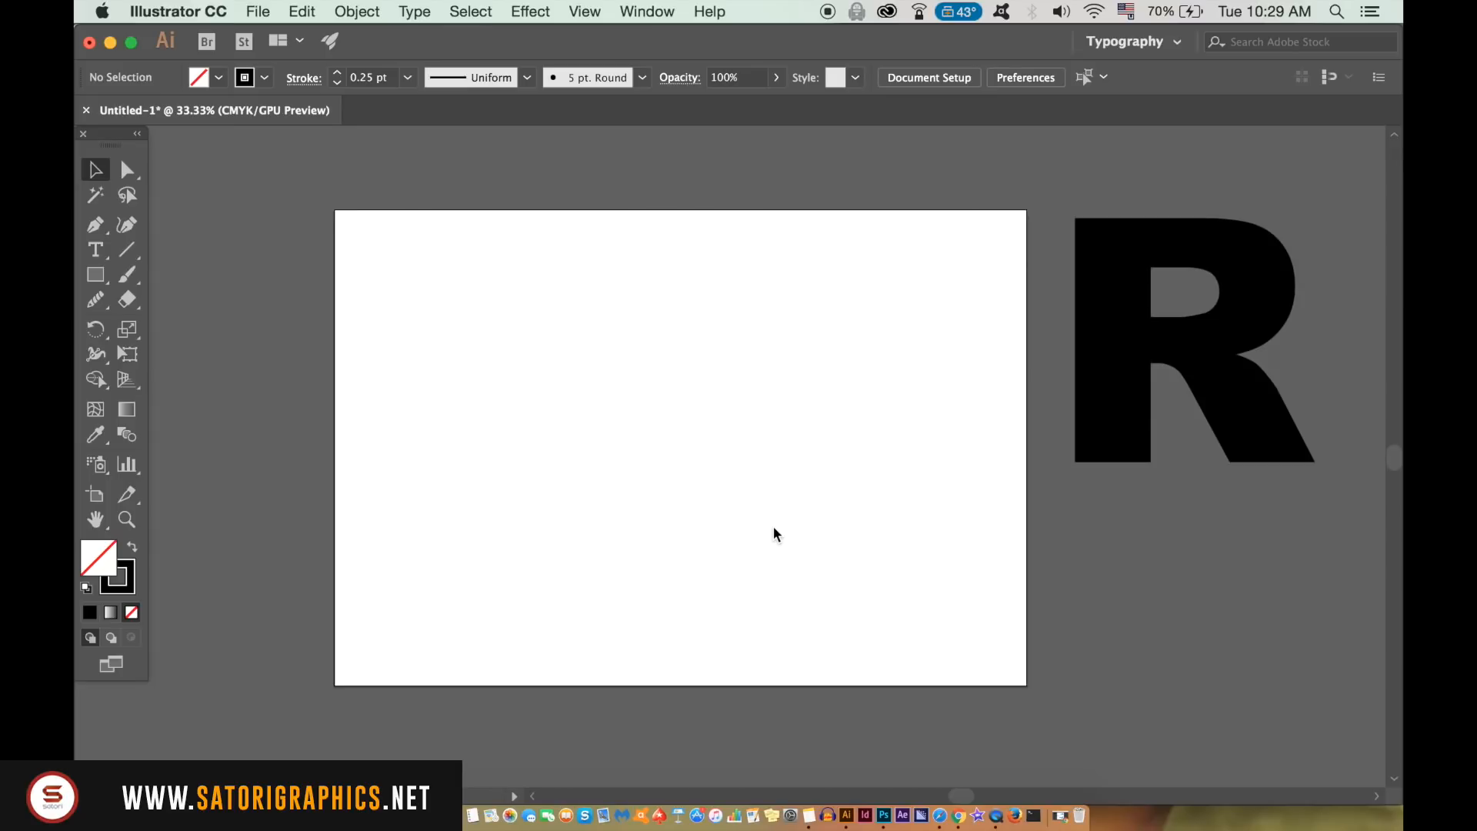
Paint a freehand petalled flower with the Paintbrush and move it to the lower-right corner.
key(b)
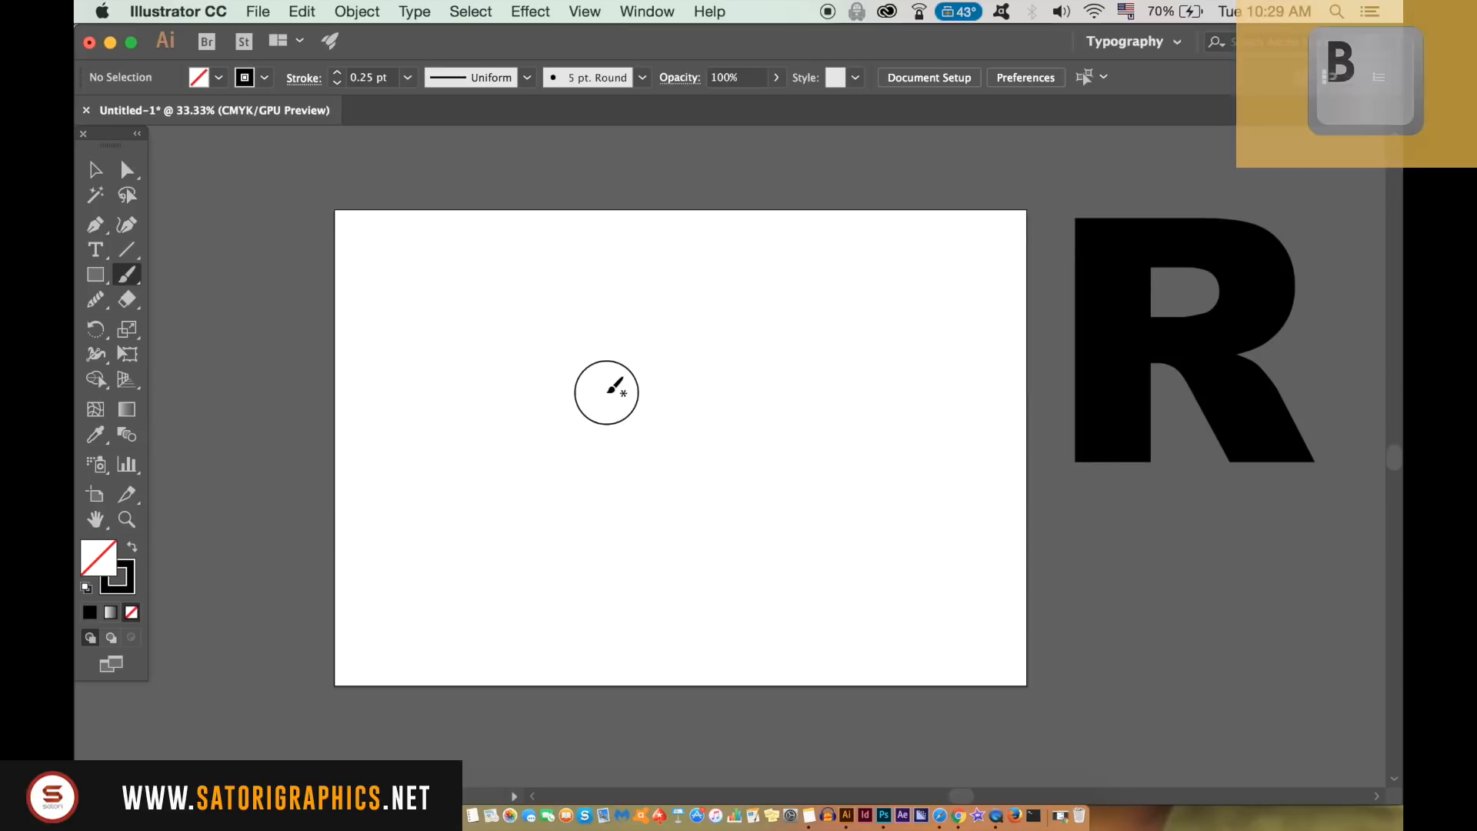
drag(607, 377, 739, 443)
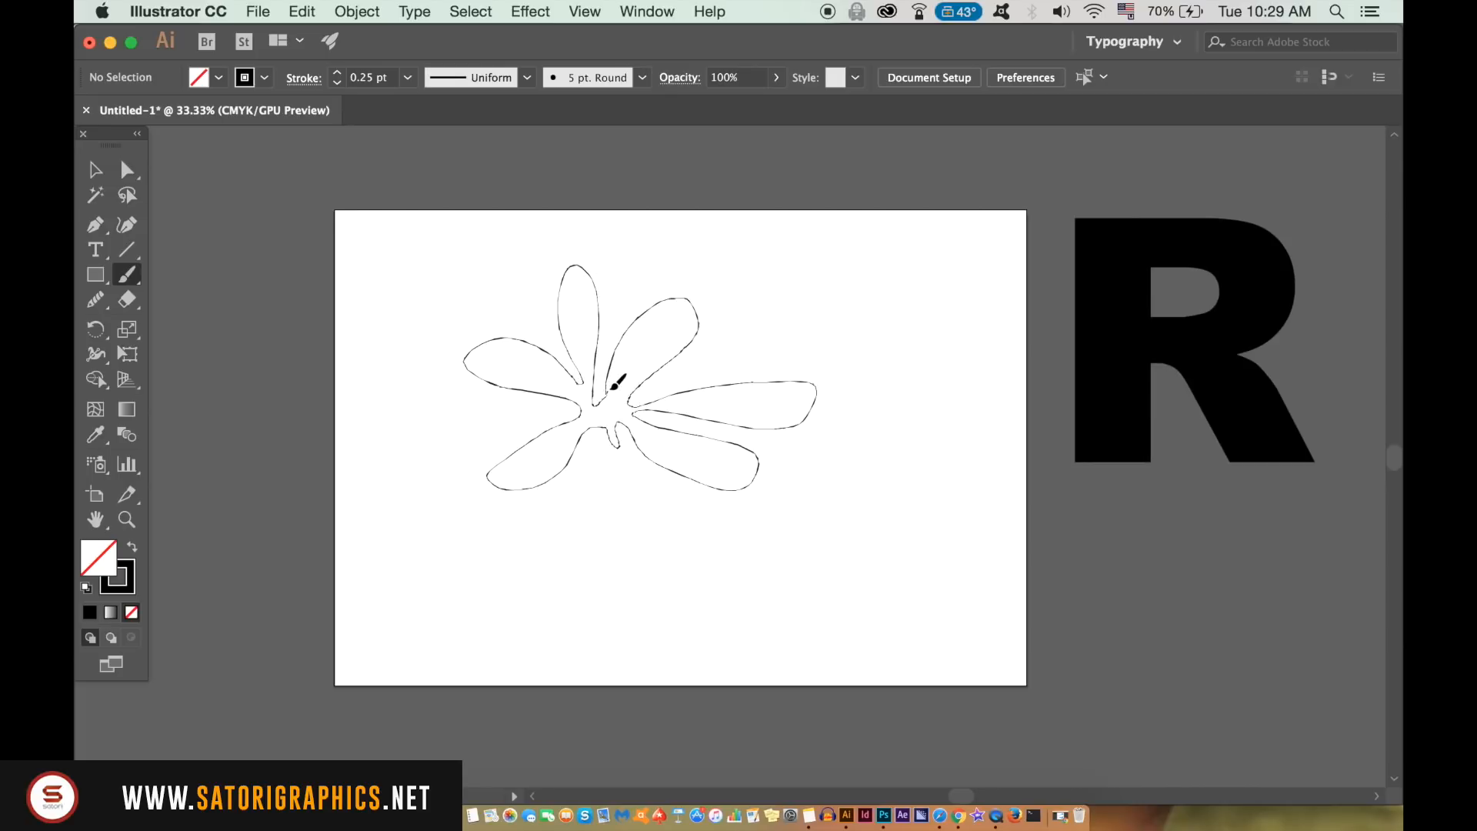
key(v)
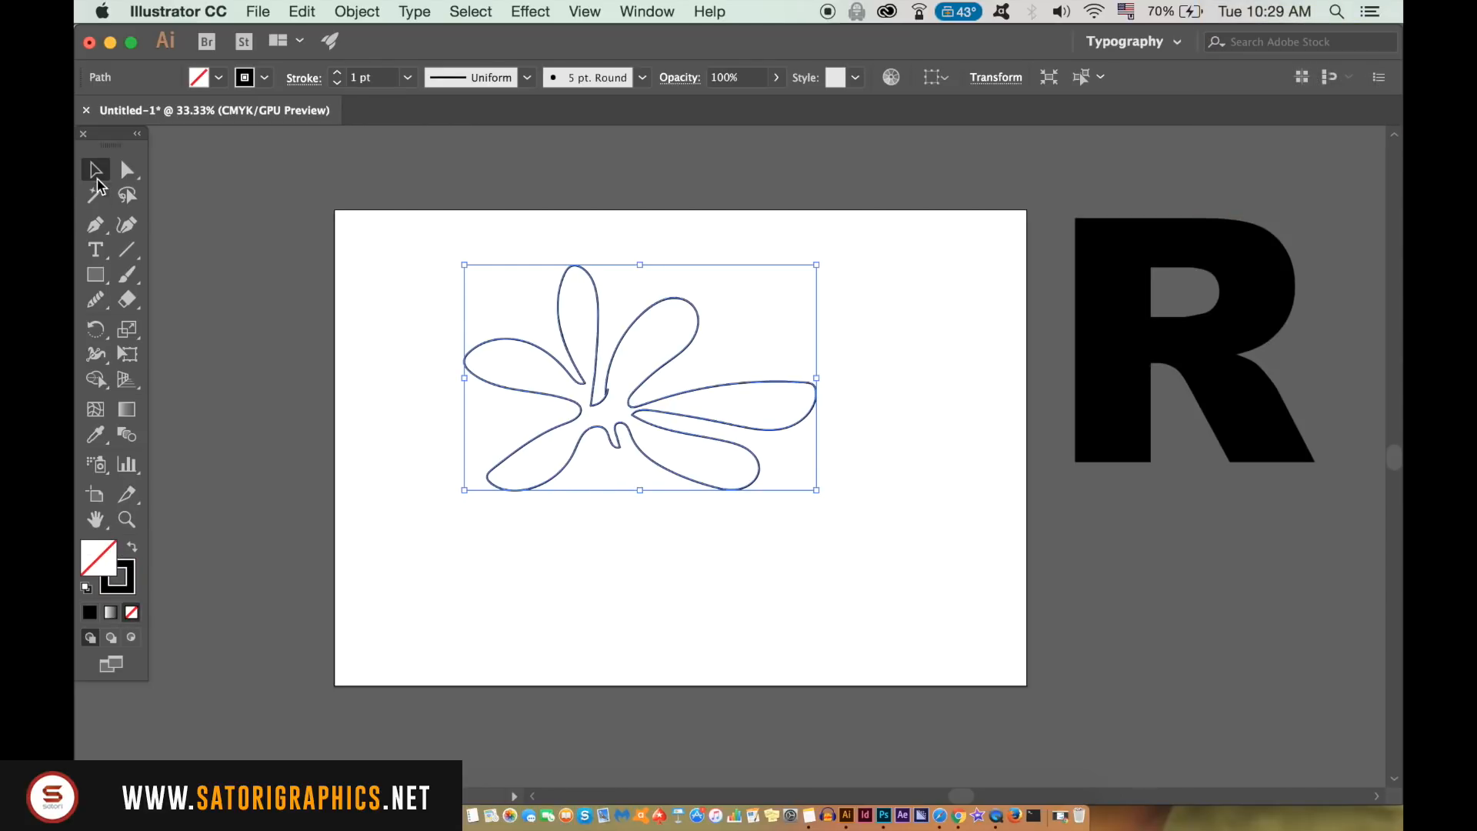
drag(641, 377, 1008, 617)
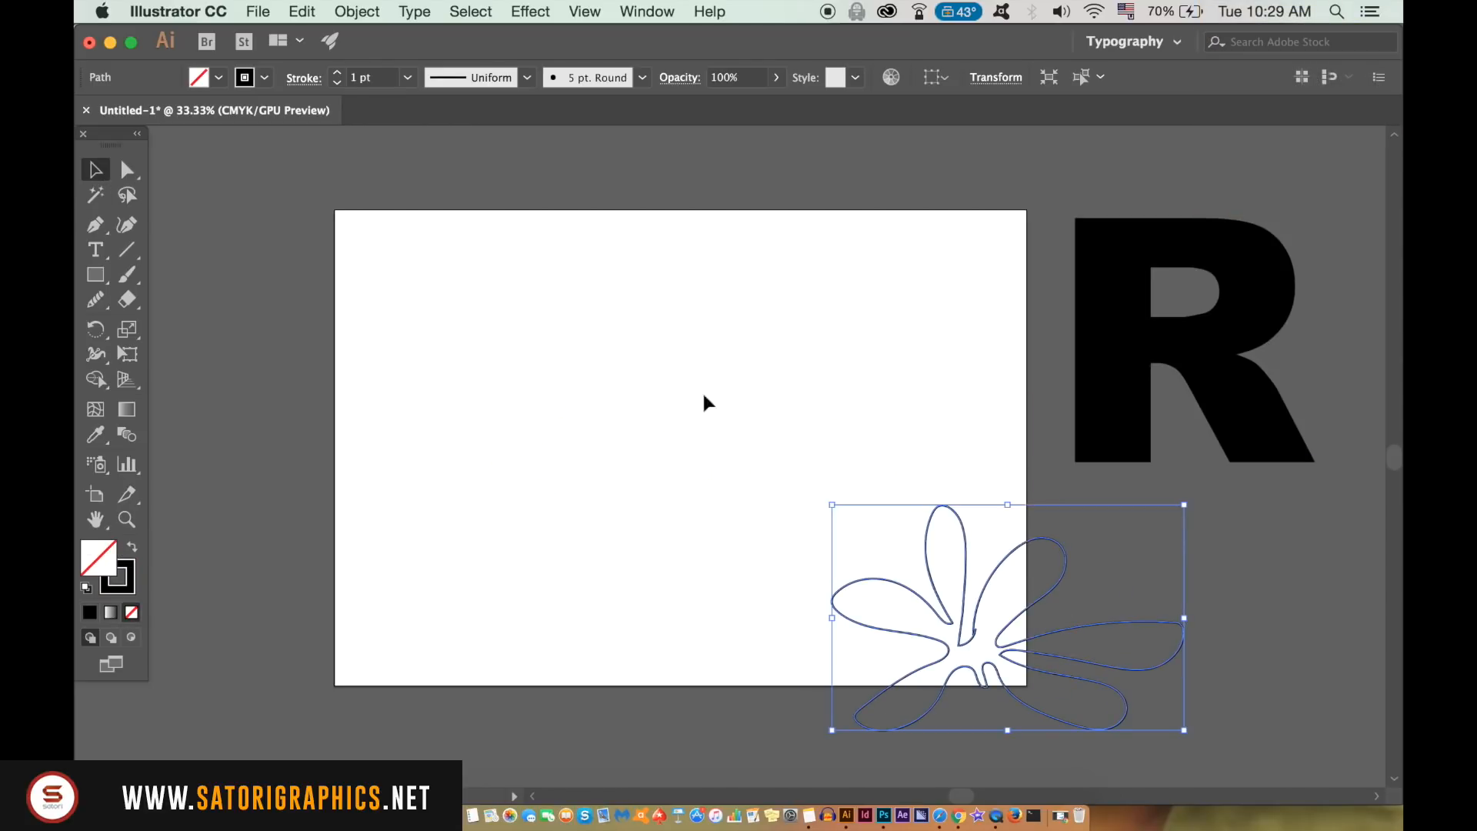
Paint a second, differently shaped flower at the upper left and select it.
key(b)
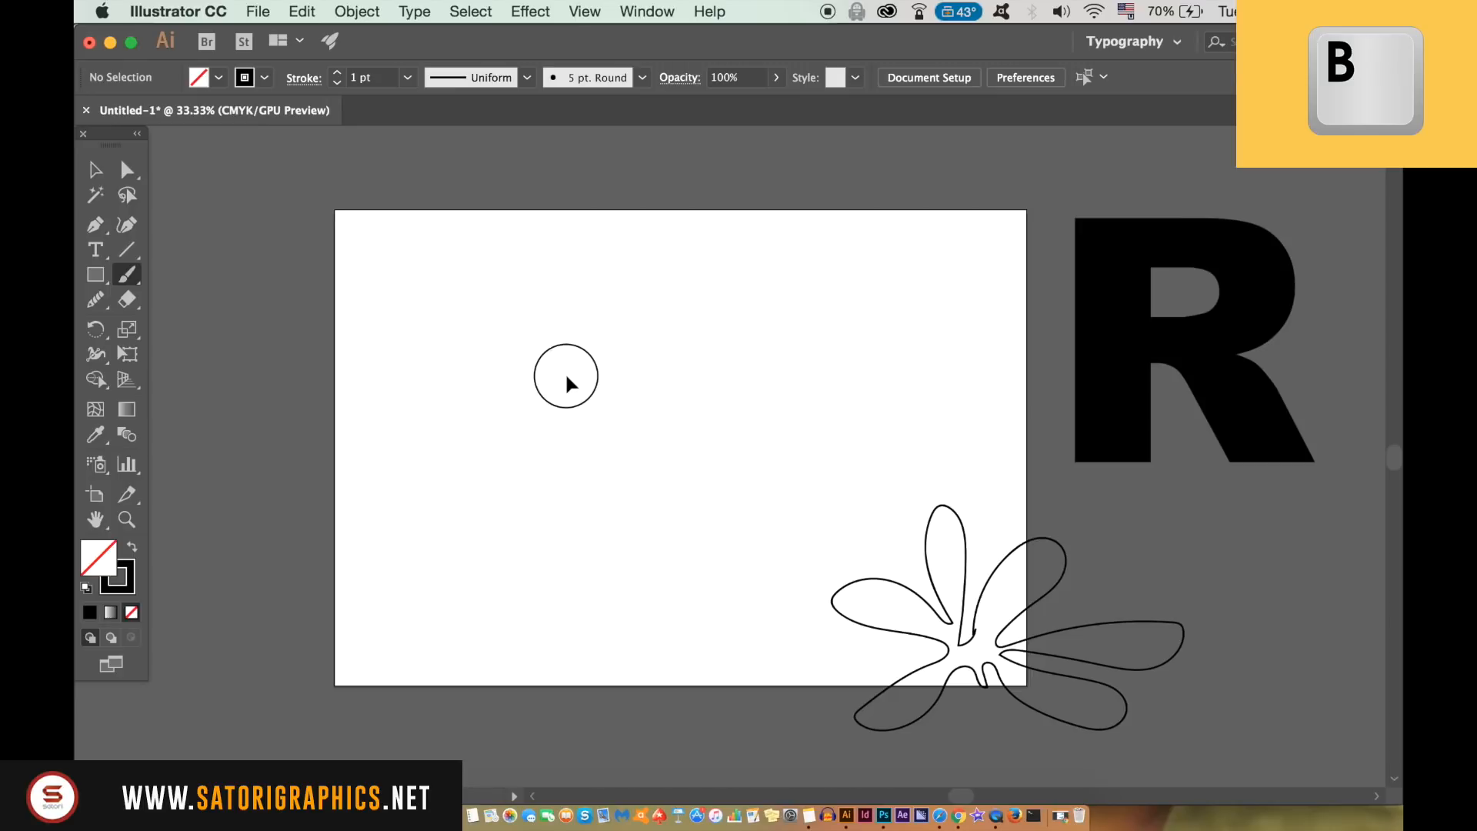
drag(566, 377, 660, 528)
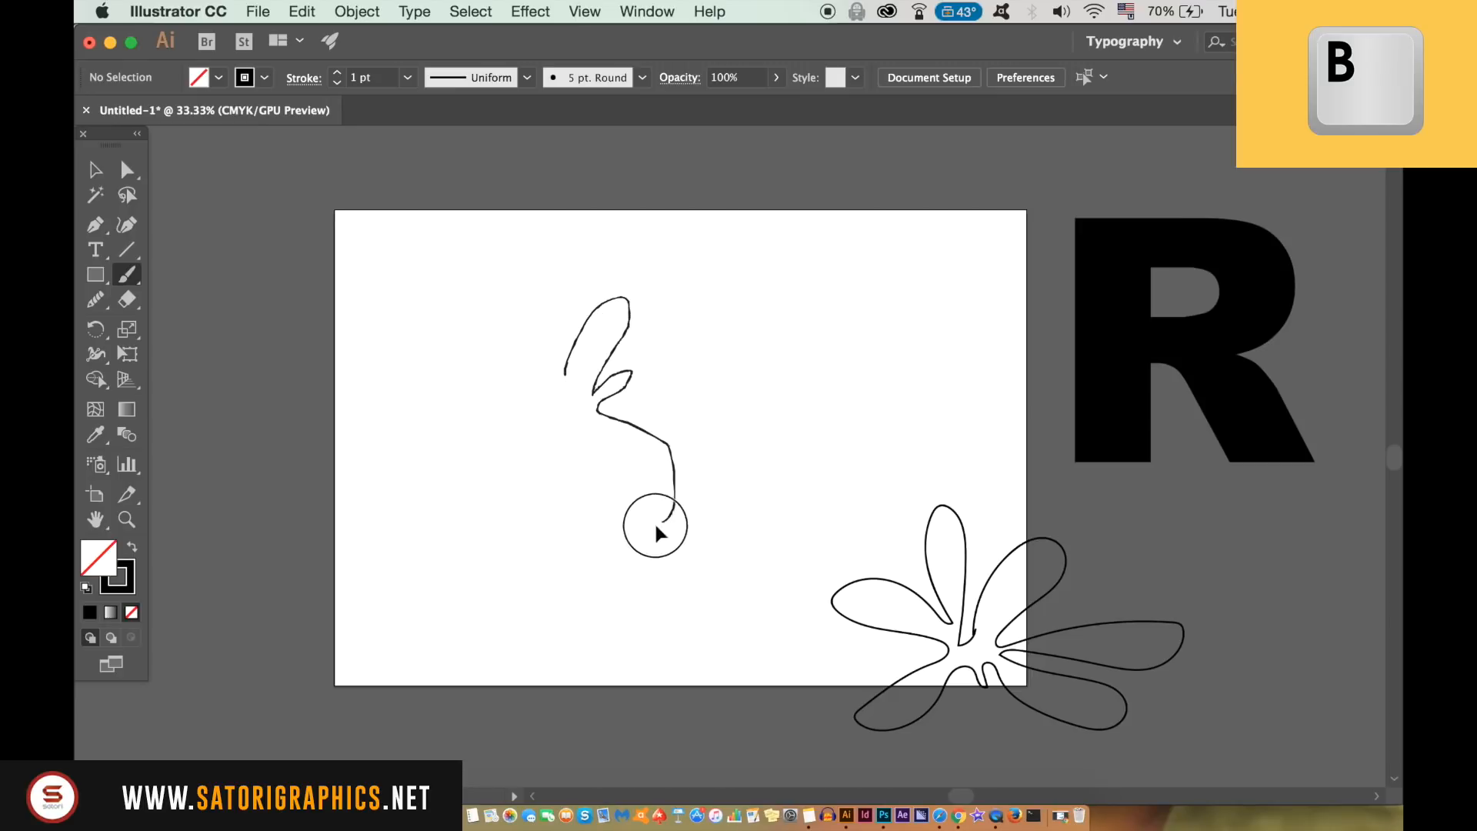
drag(659, 528, 412, 406)
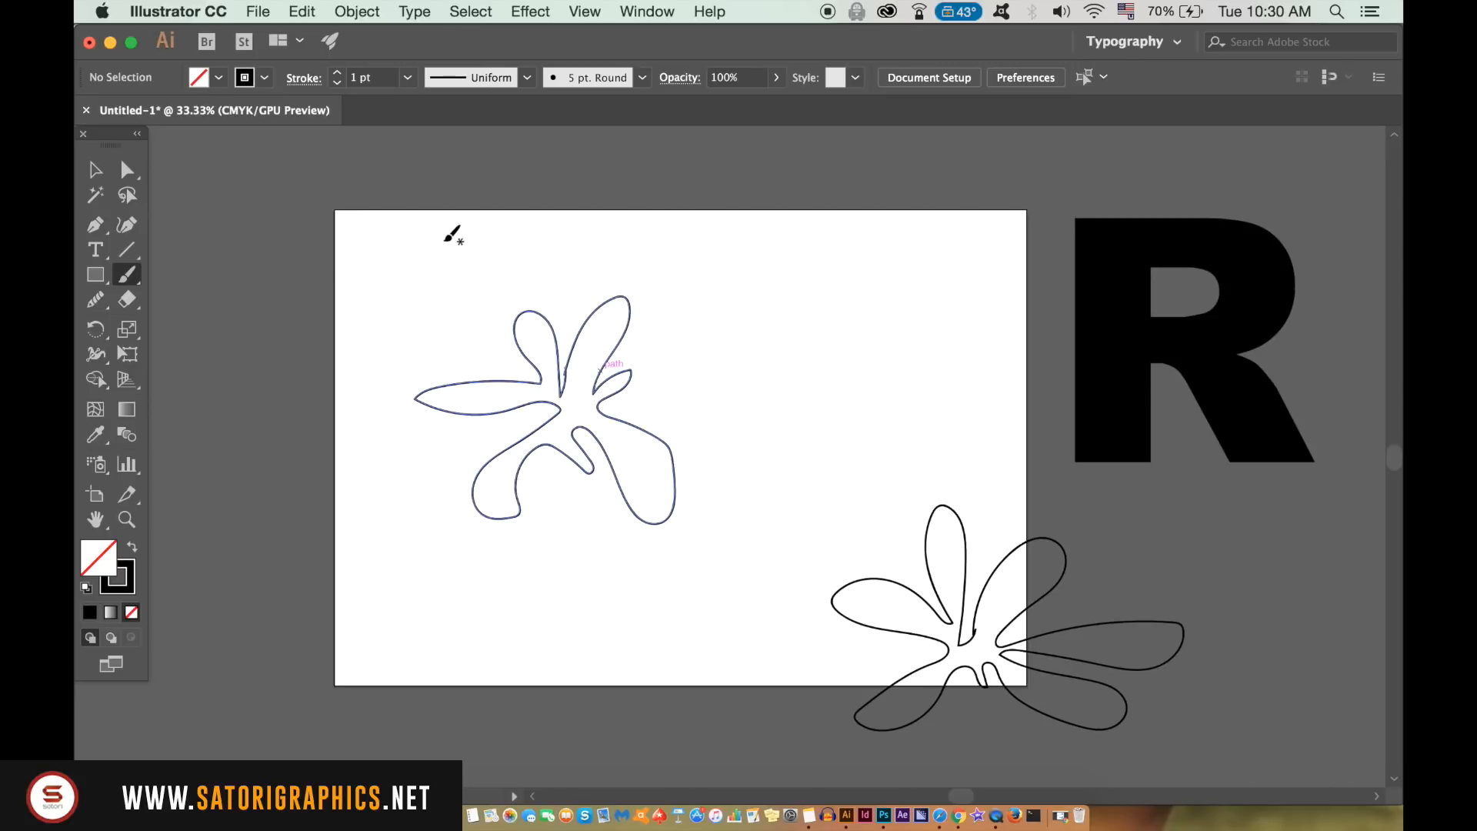
click(94, 170)
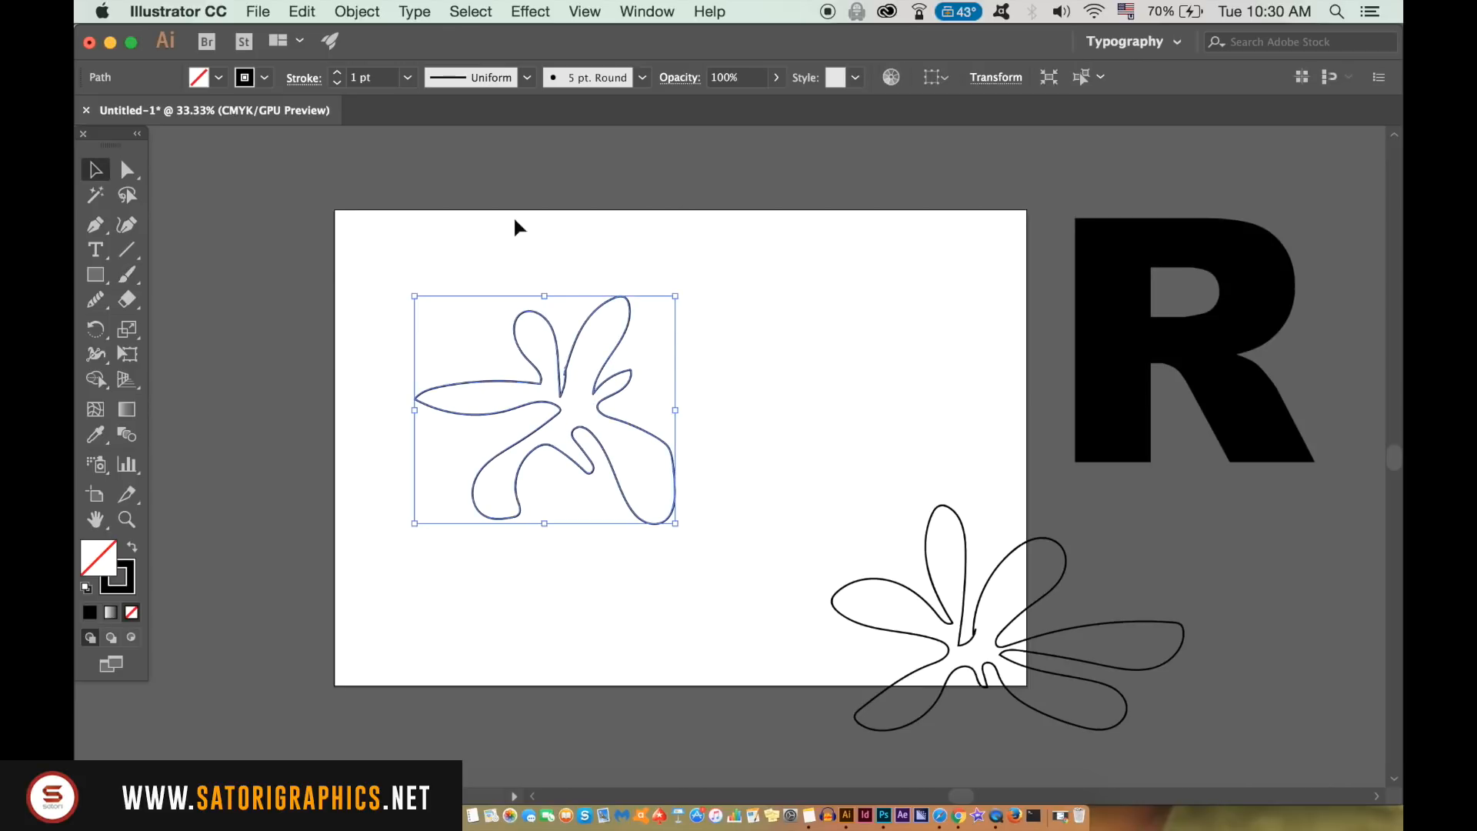
mouse_move(183, 566)
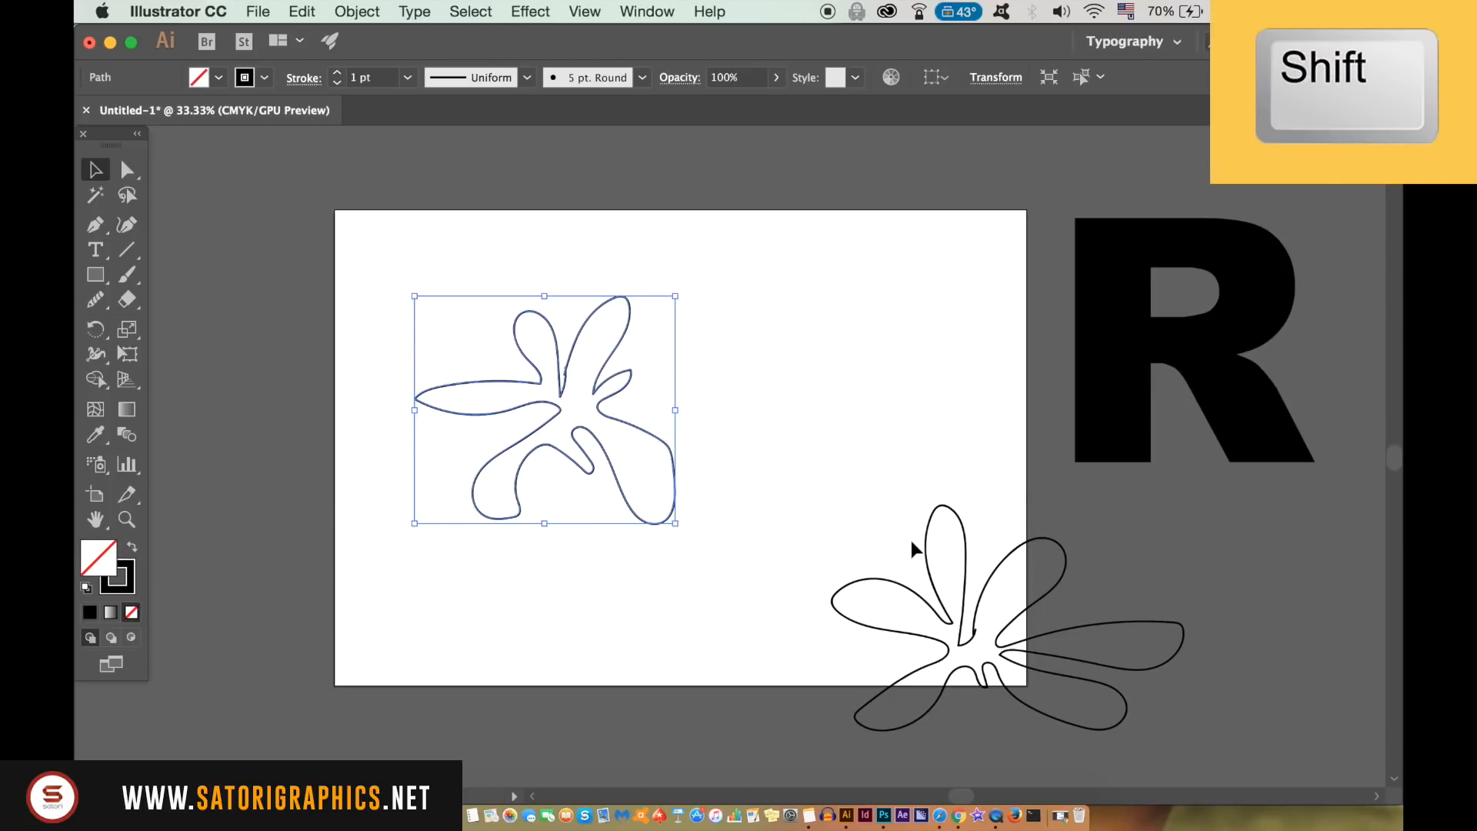
Give both flower outlines a 0.25 pt stroke weight, then deselect.
click(407, 77)
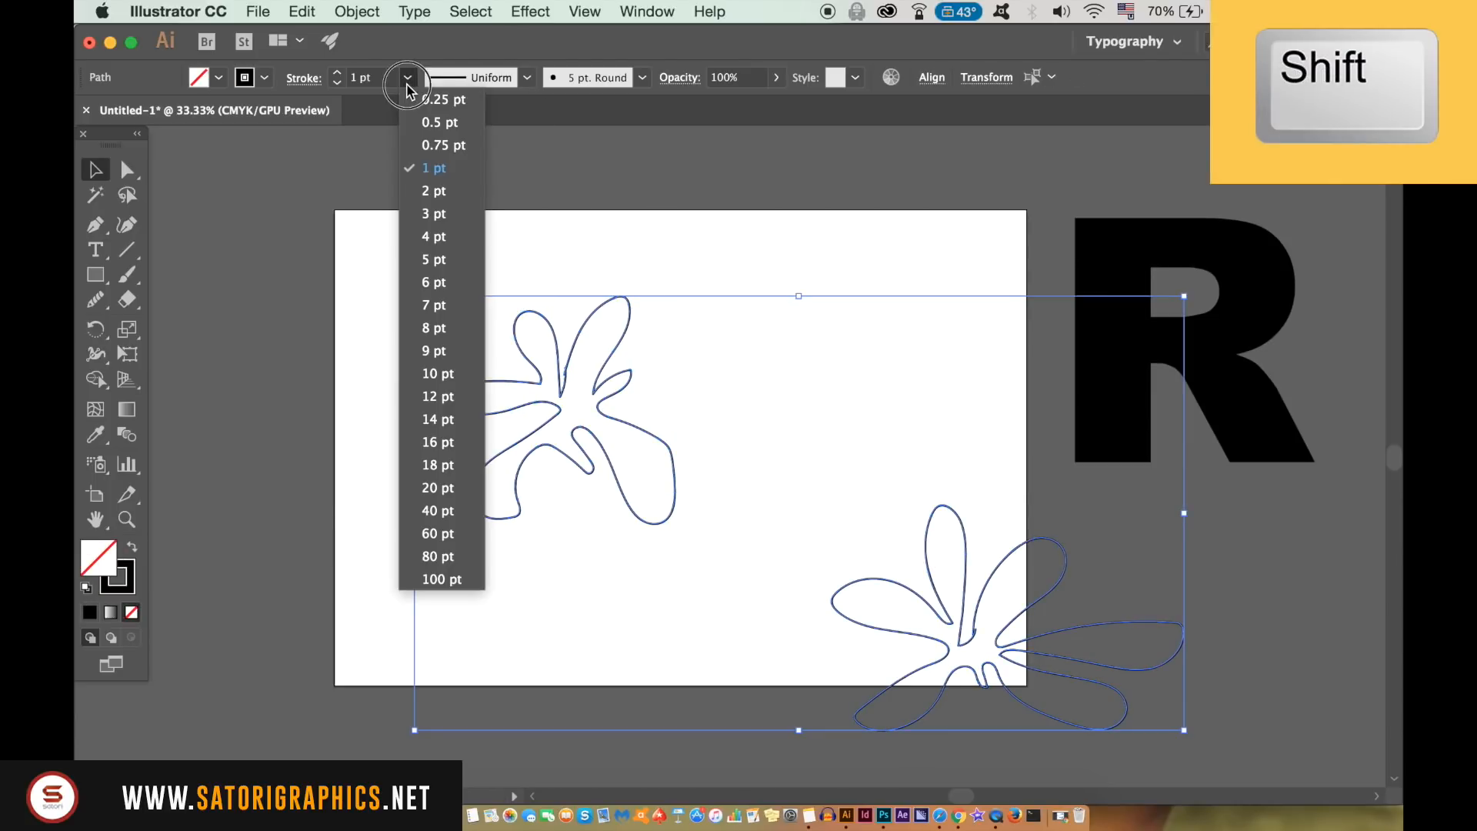
click(443, 99)
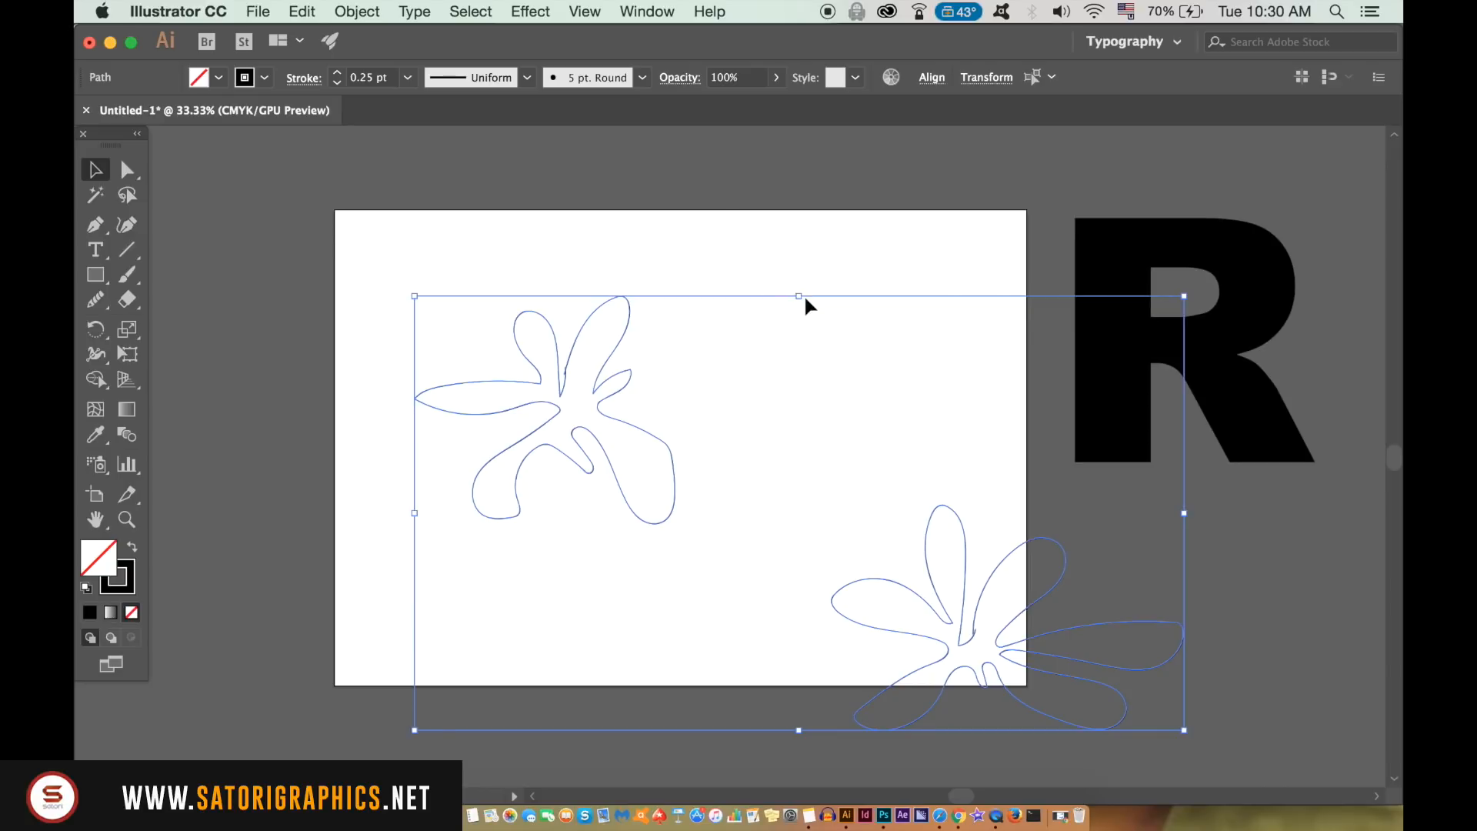
click(953, 515)
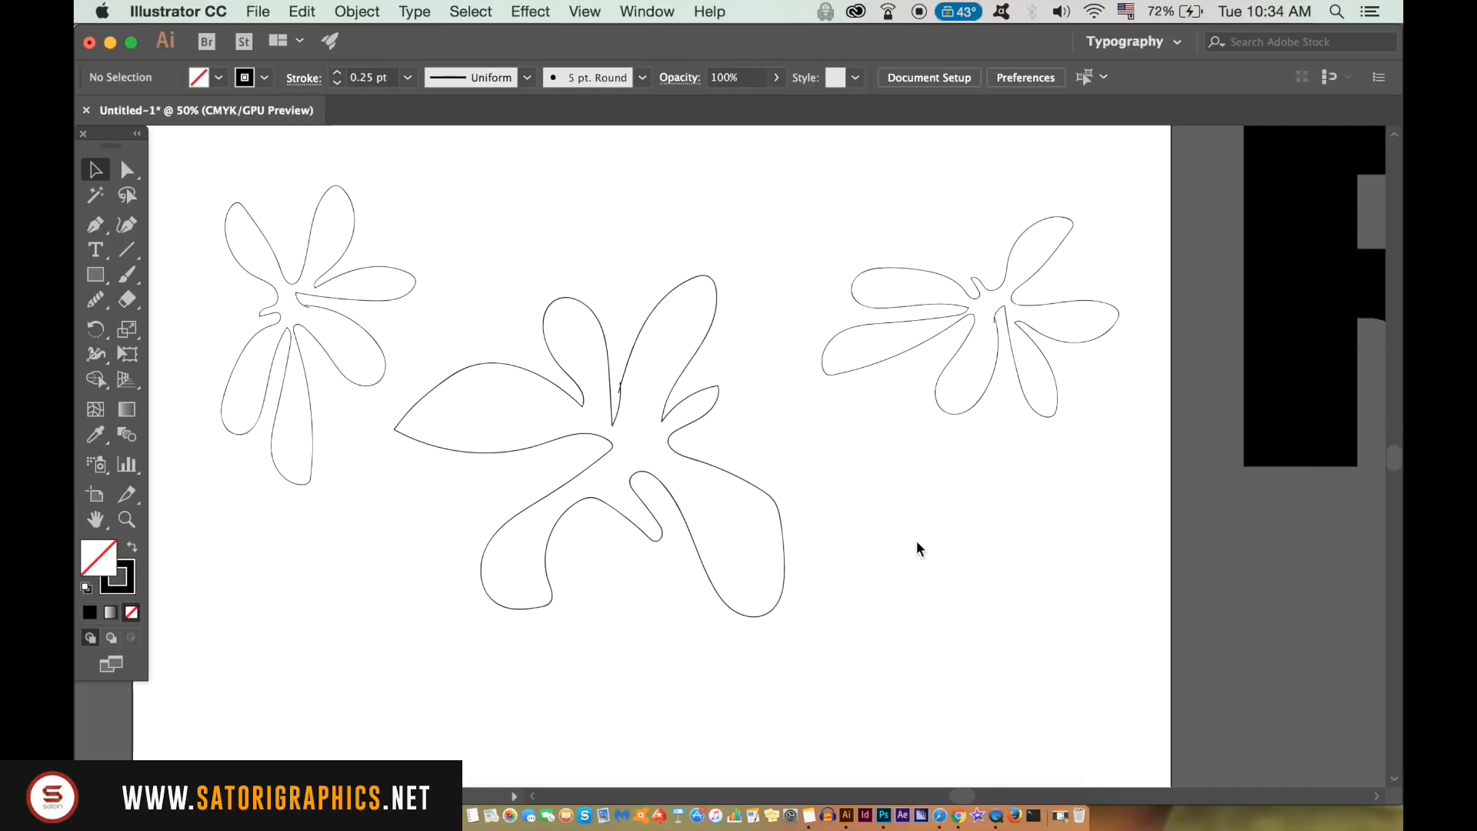
Drag the left and right flowers onto the centre flower so all three overlap.
click(679, 405)
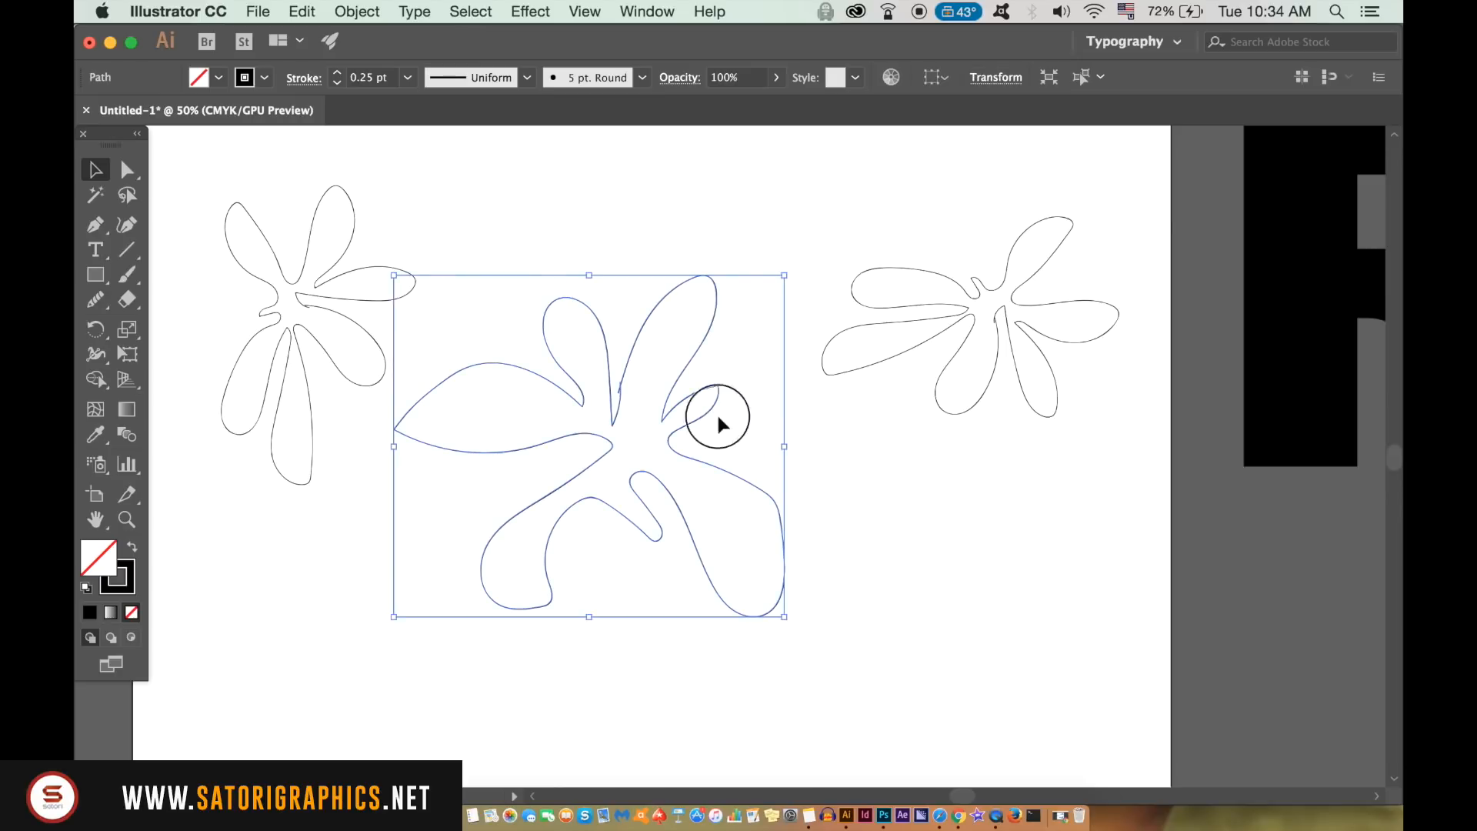
drag(721, 424, 678, 504)
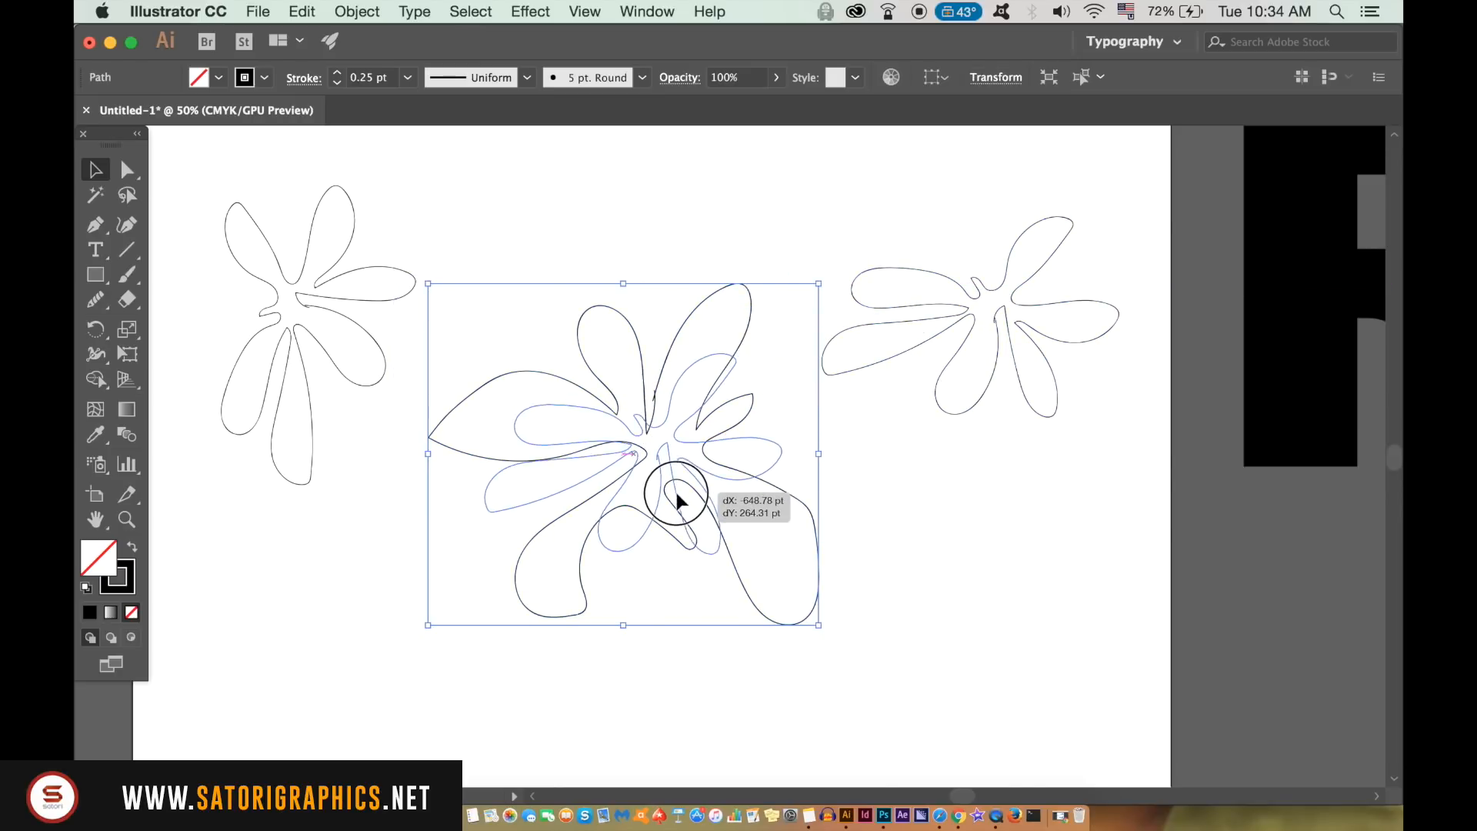
drag(679, 499, 744, 438)
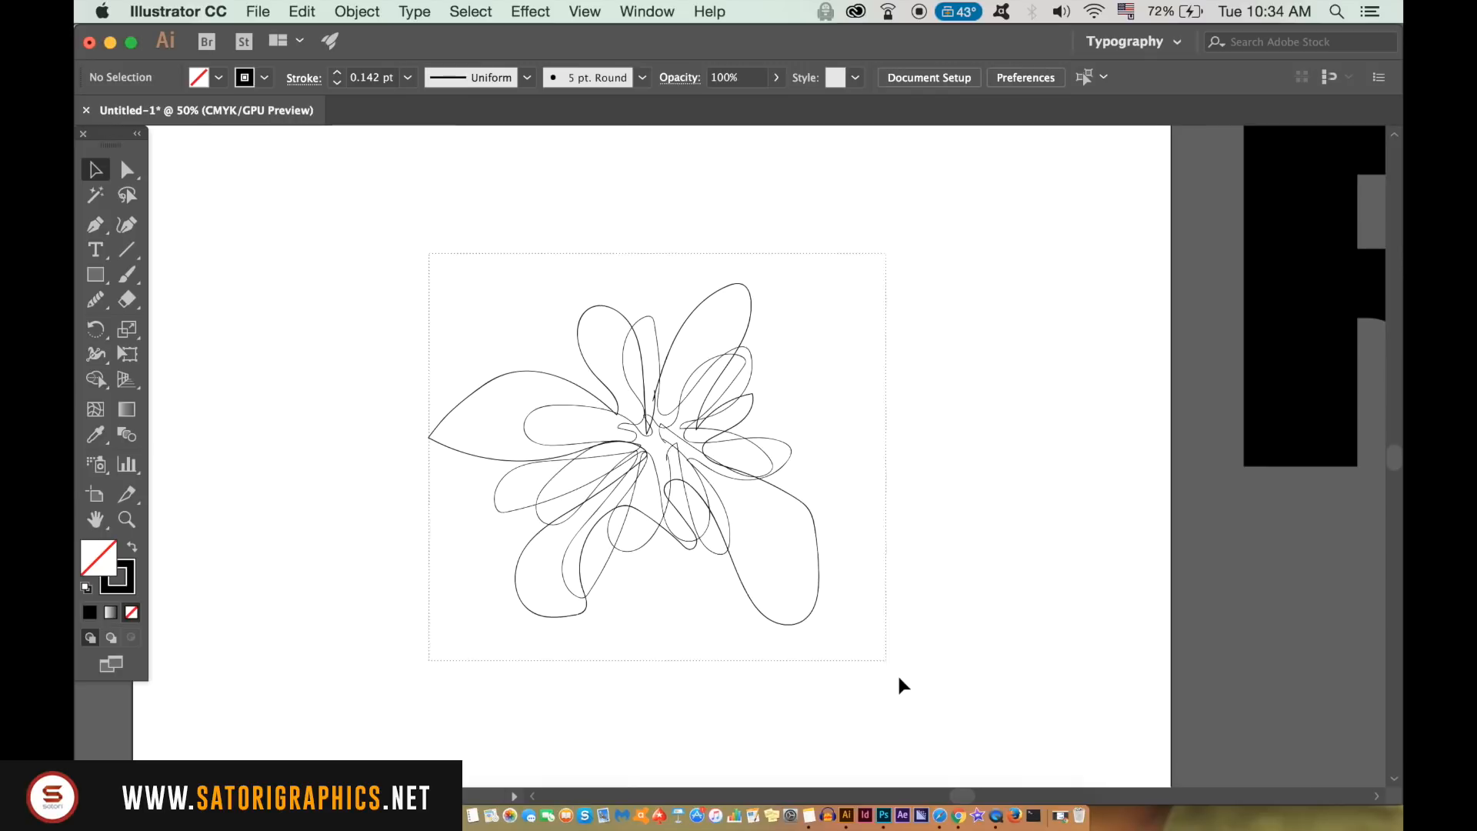
Set Blend Options spacing to Specified Steps with 25 steps.
click(357, 12)
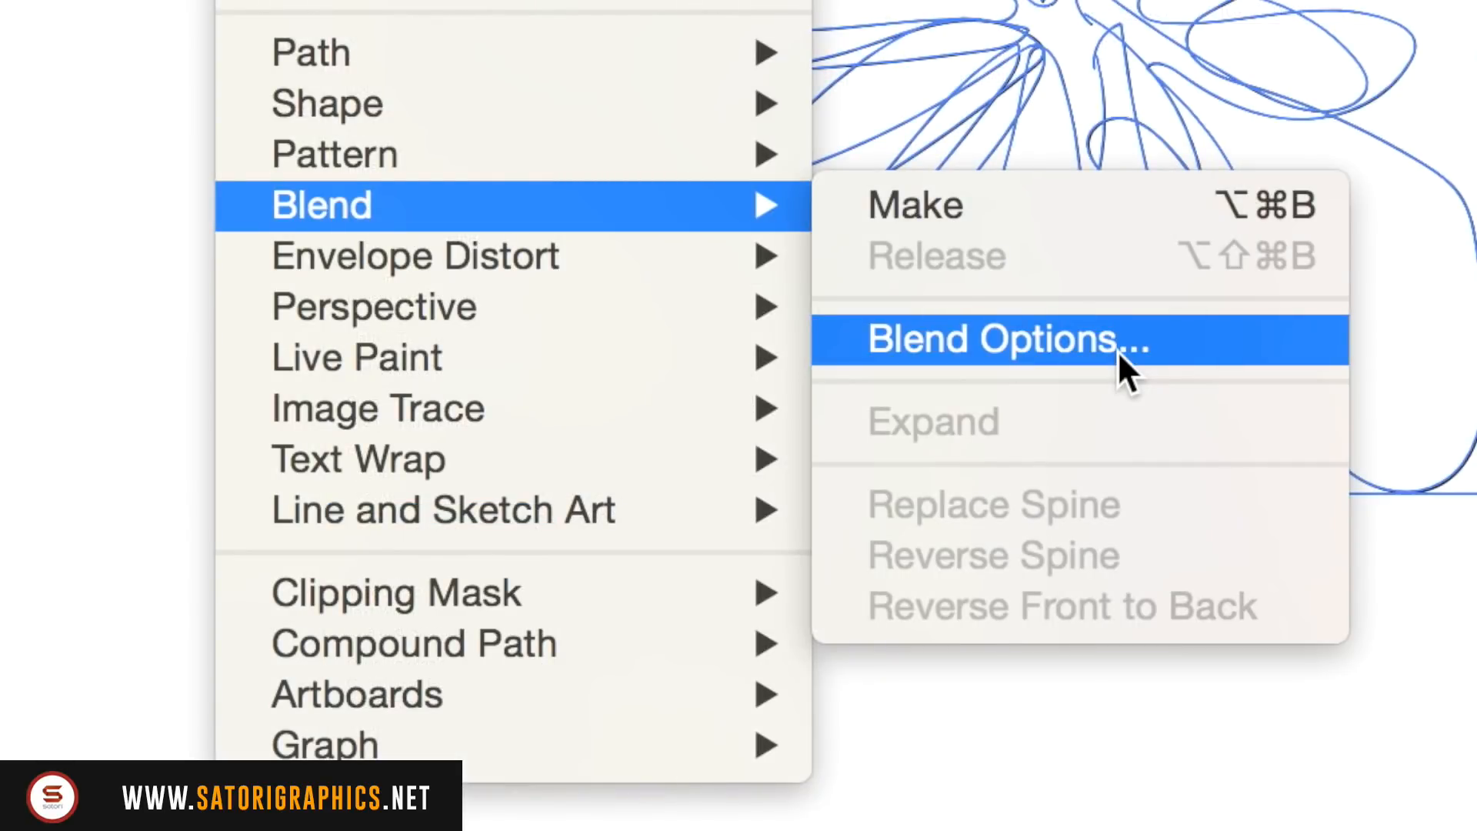
click(1005, 339)
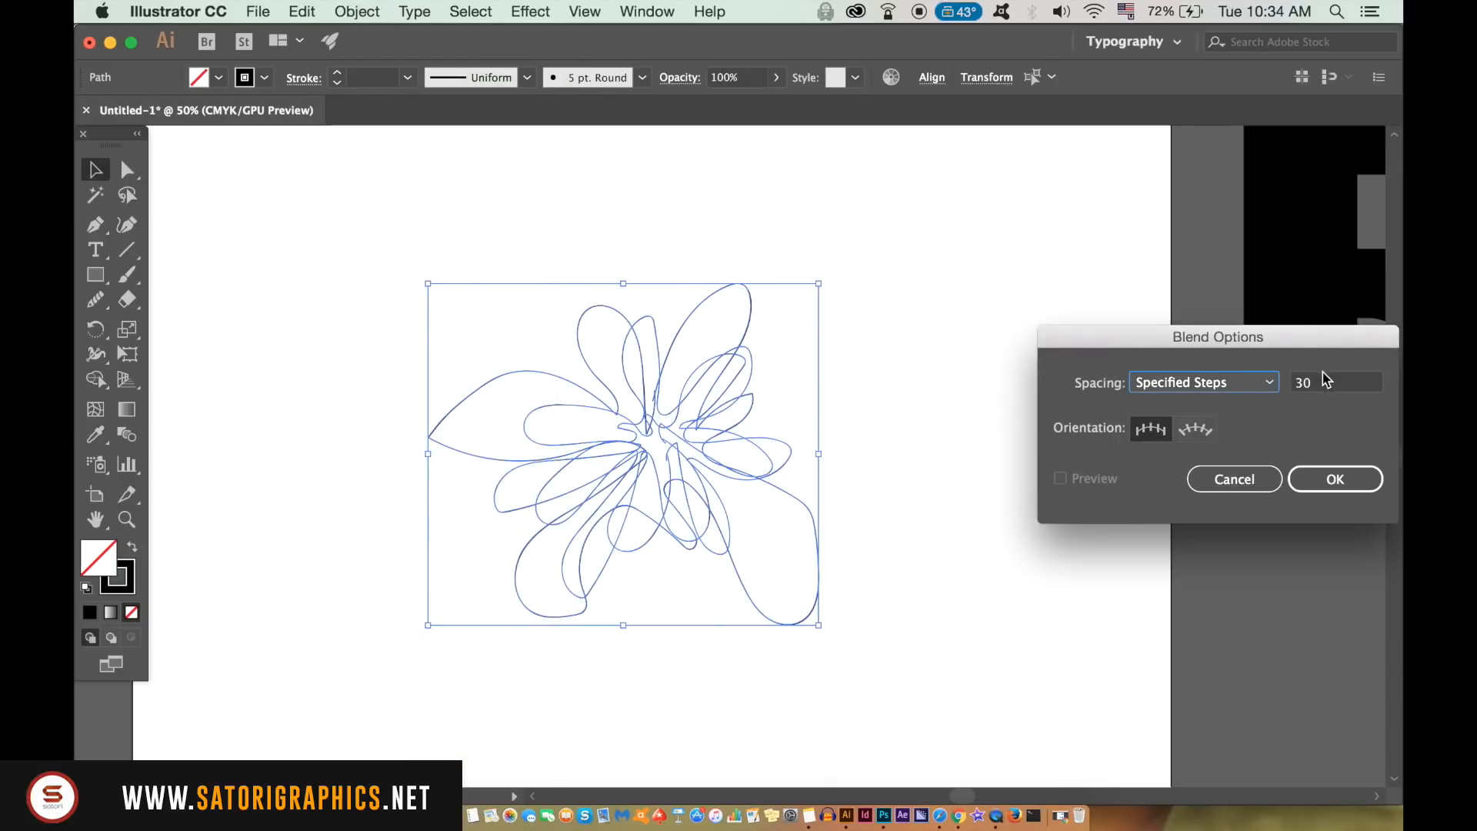
text(25)
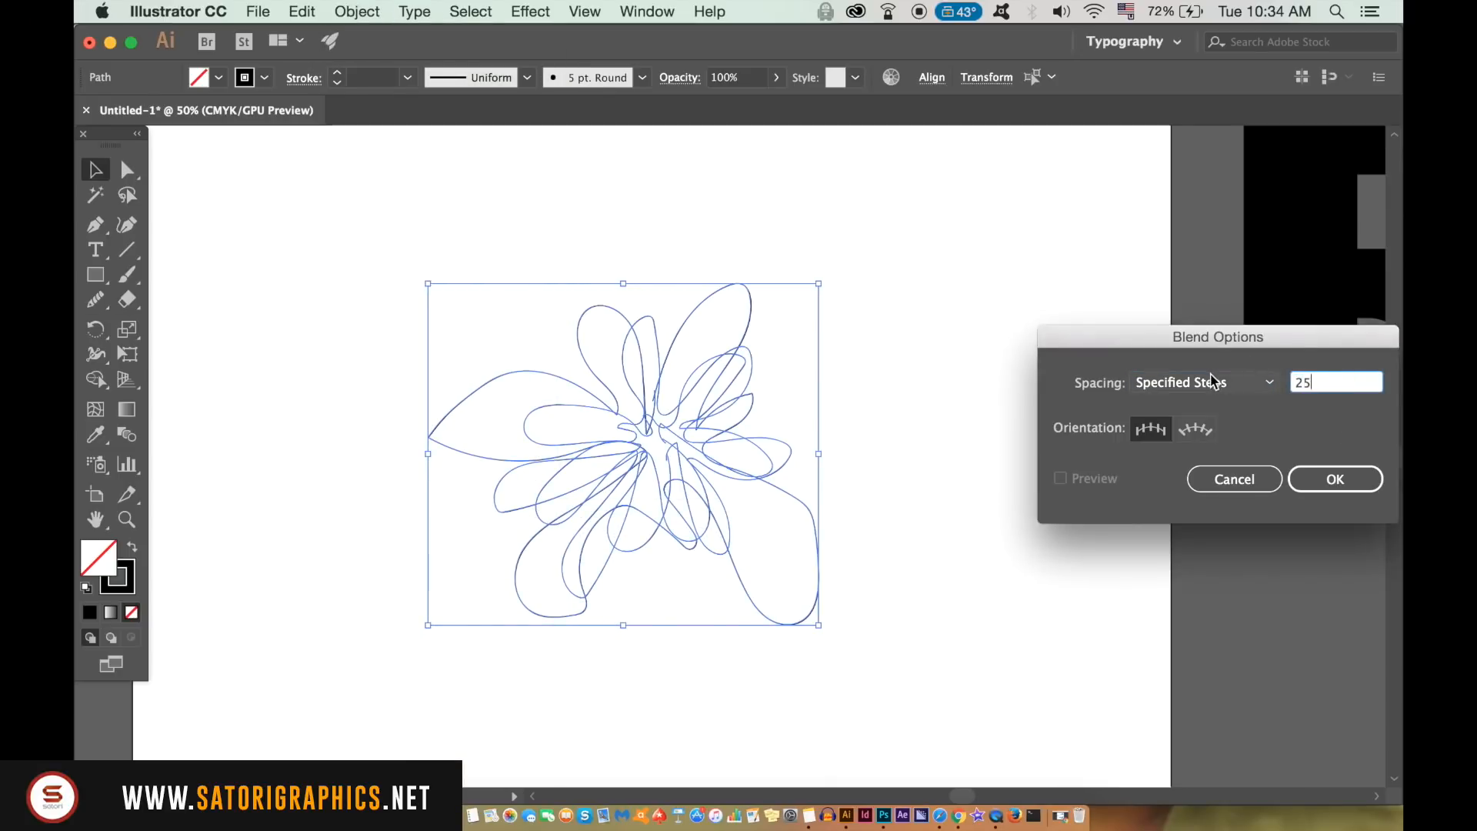
click(1204, 381)
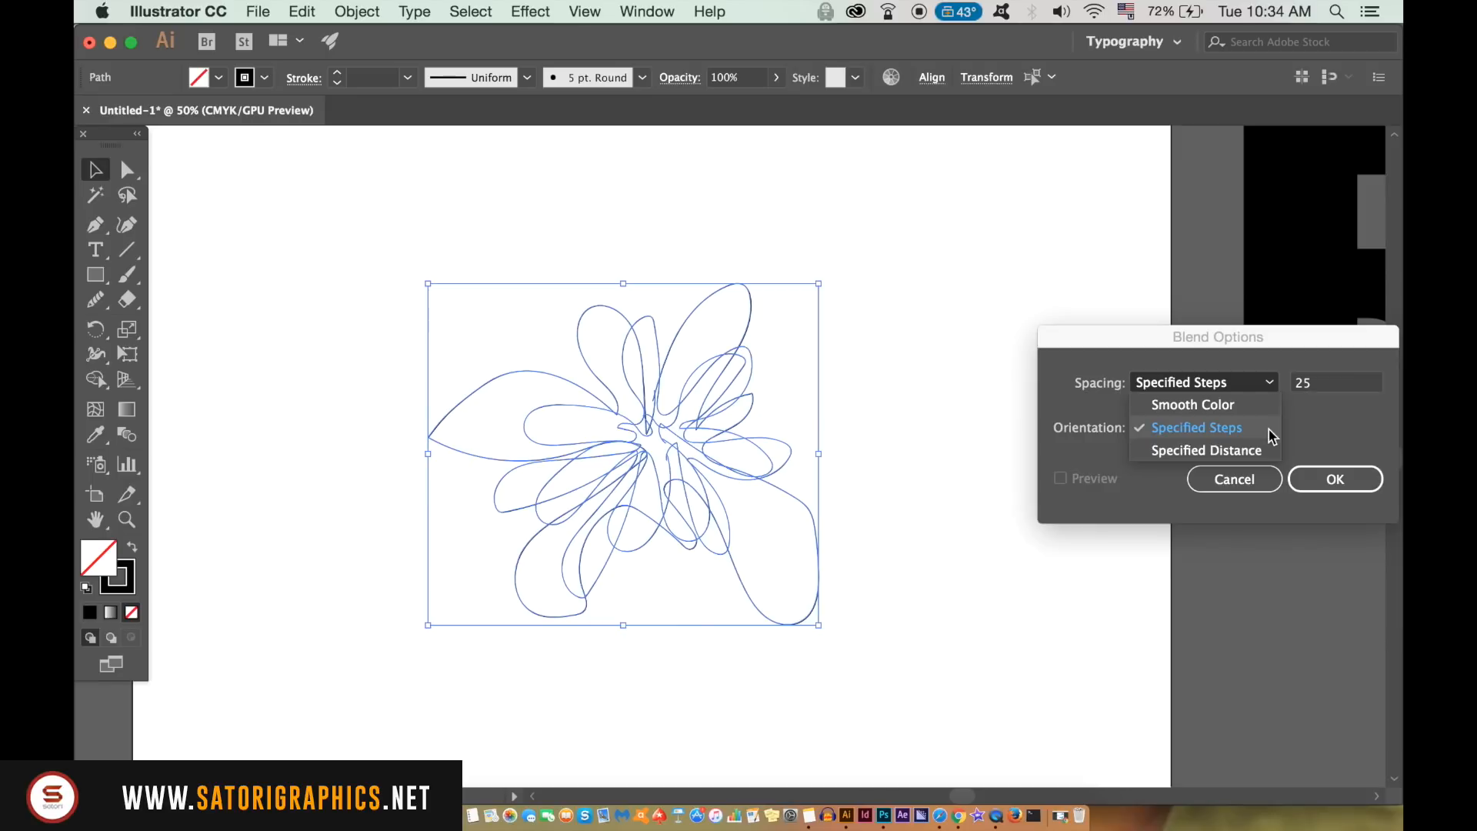
click(356, 12)
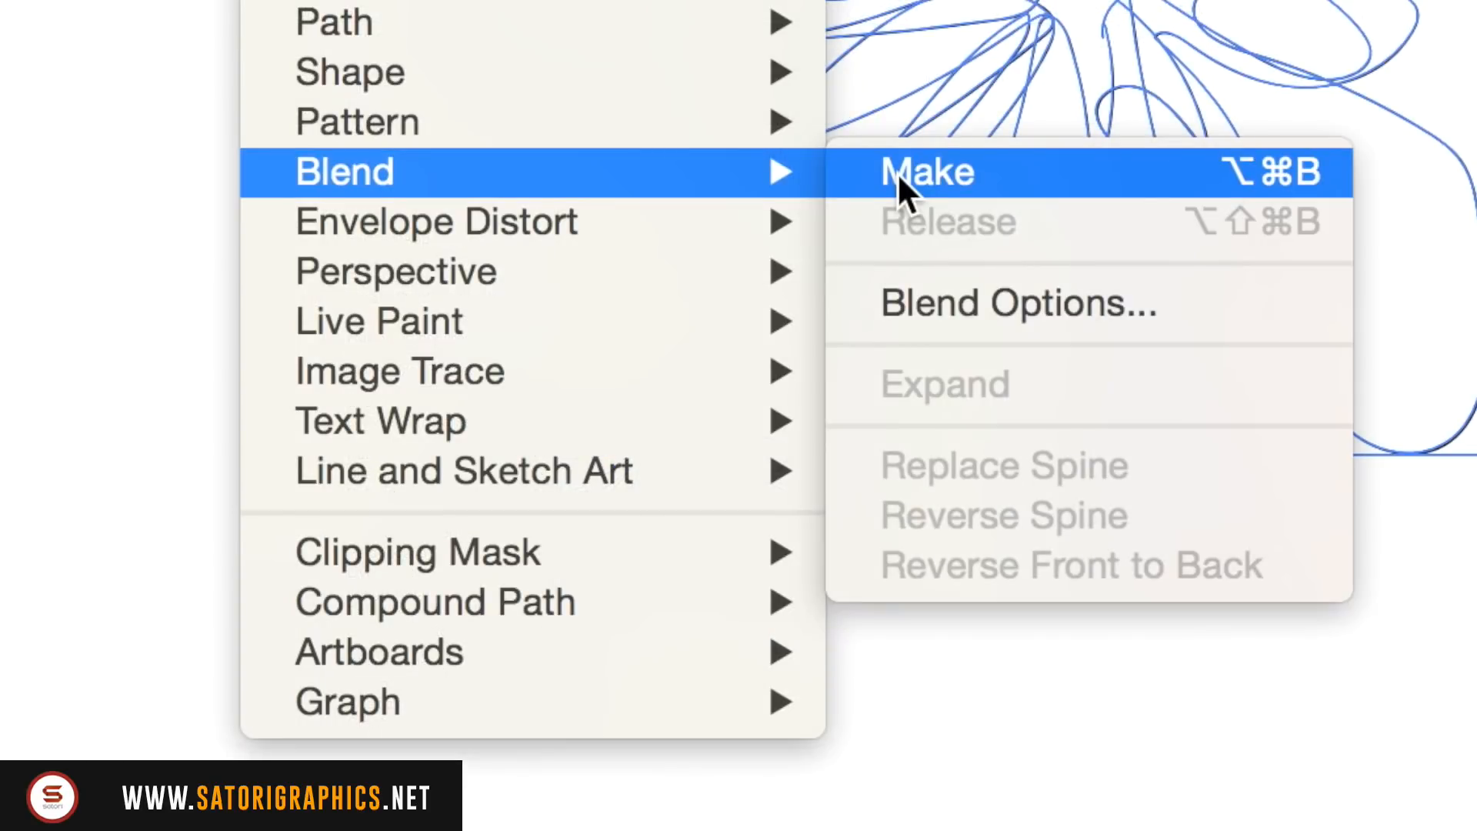
Blend the selected flower outlines using Object > Blend > Make.
click(927, 171)
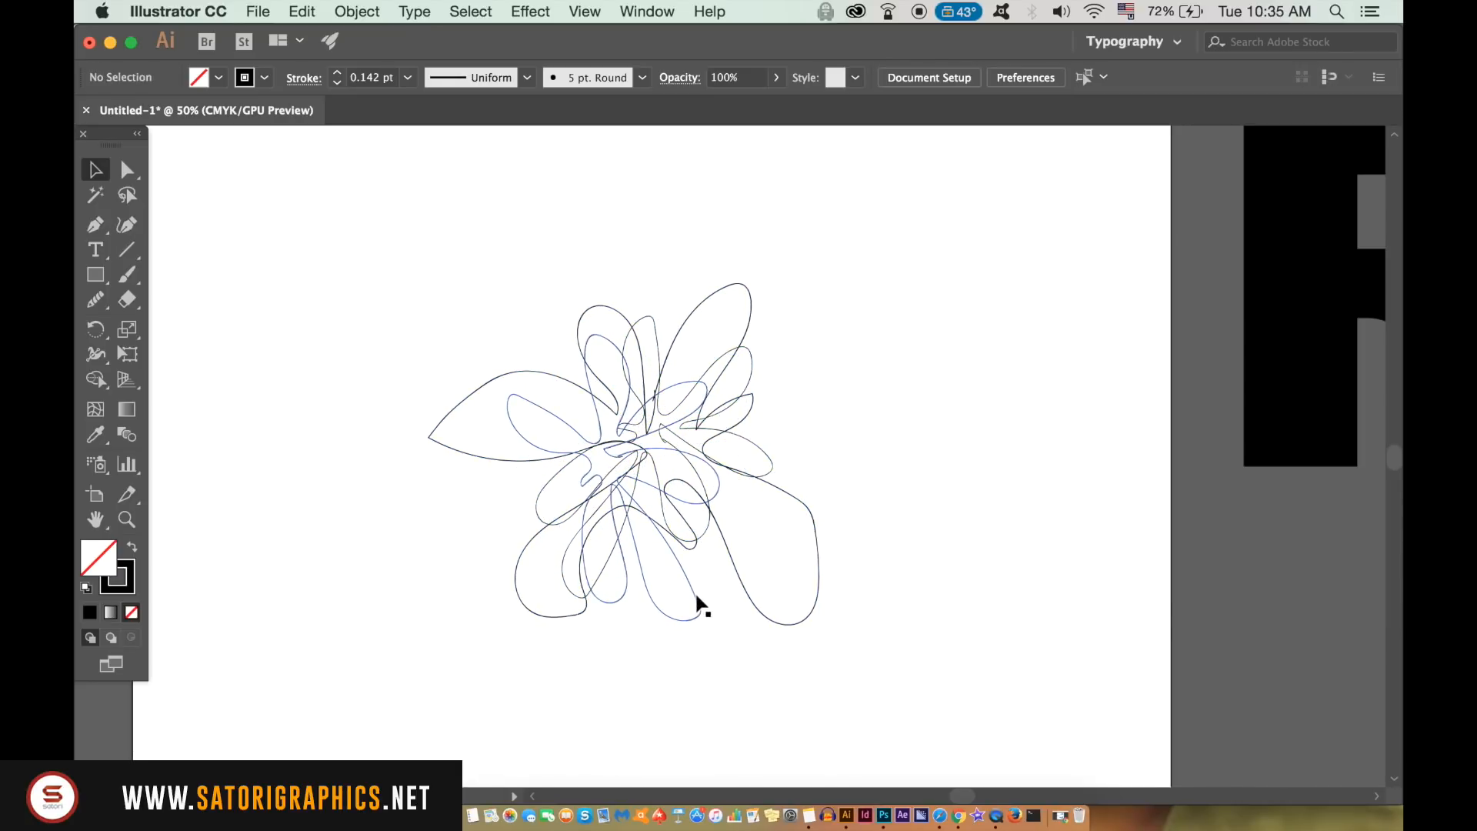
click(356, 12)
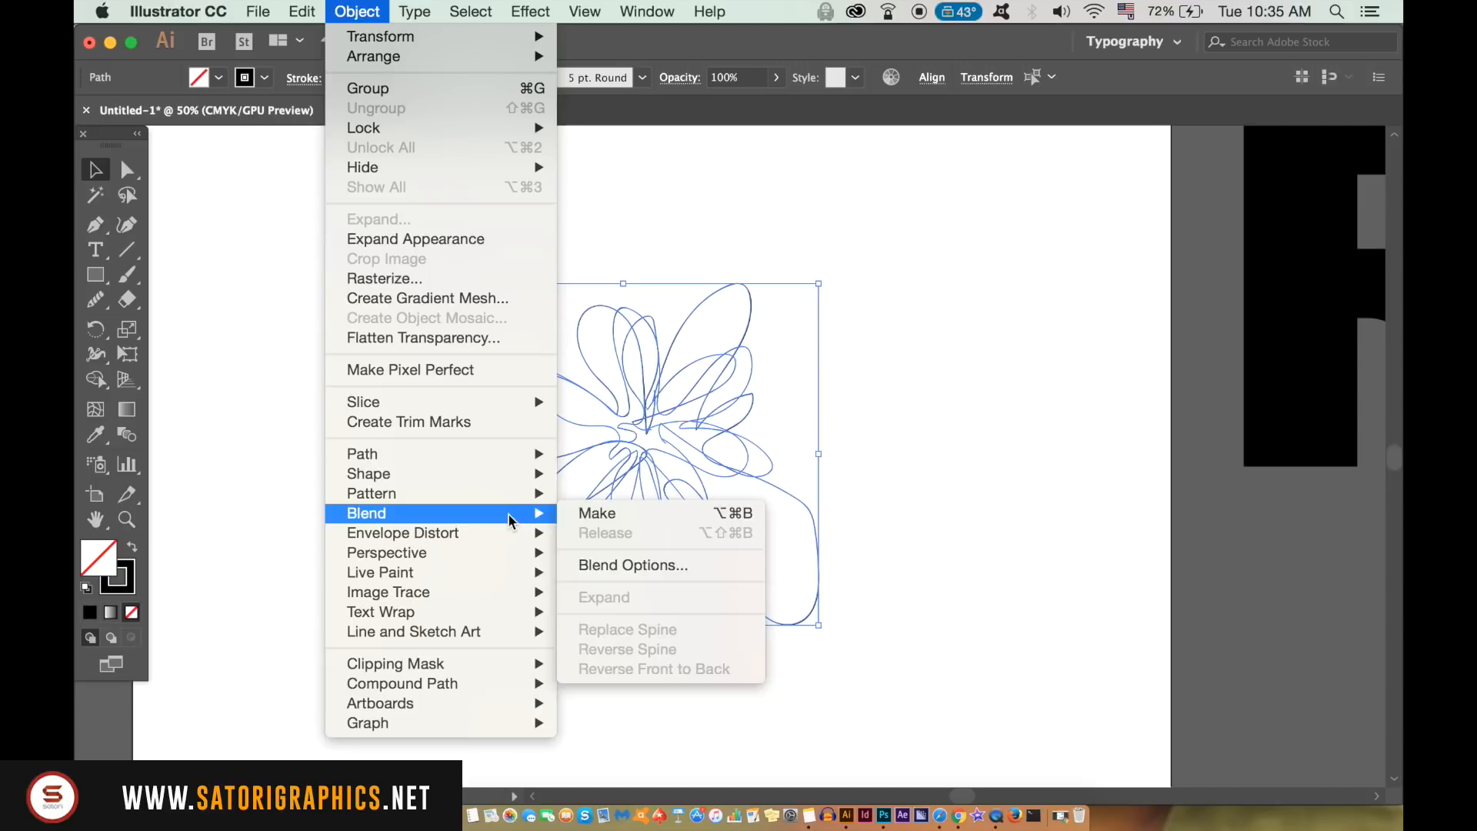
click(596, 512)
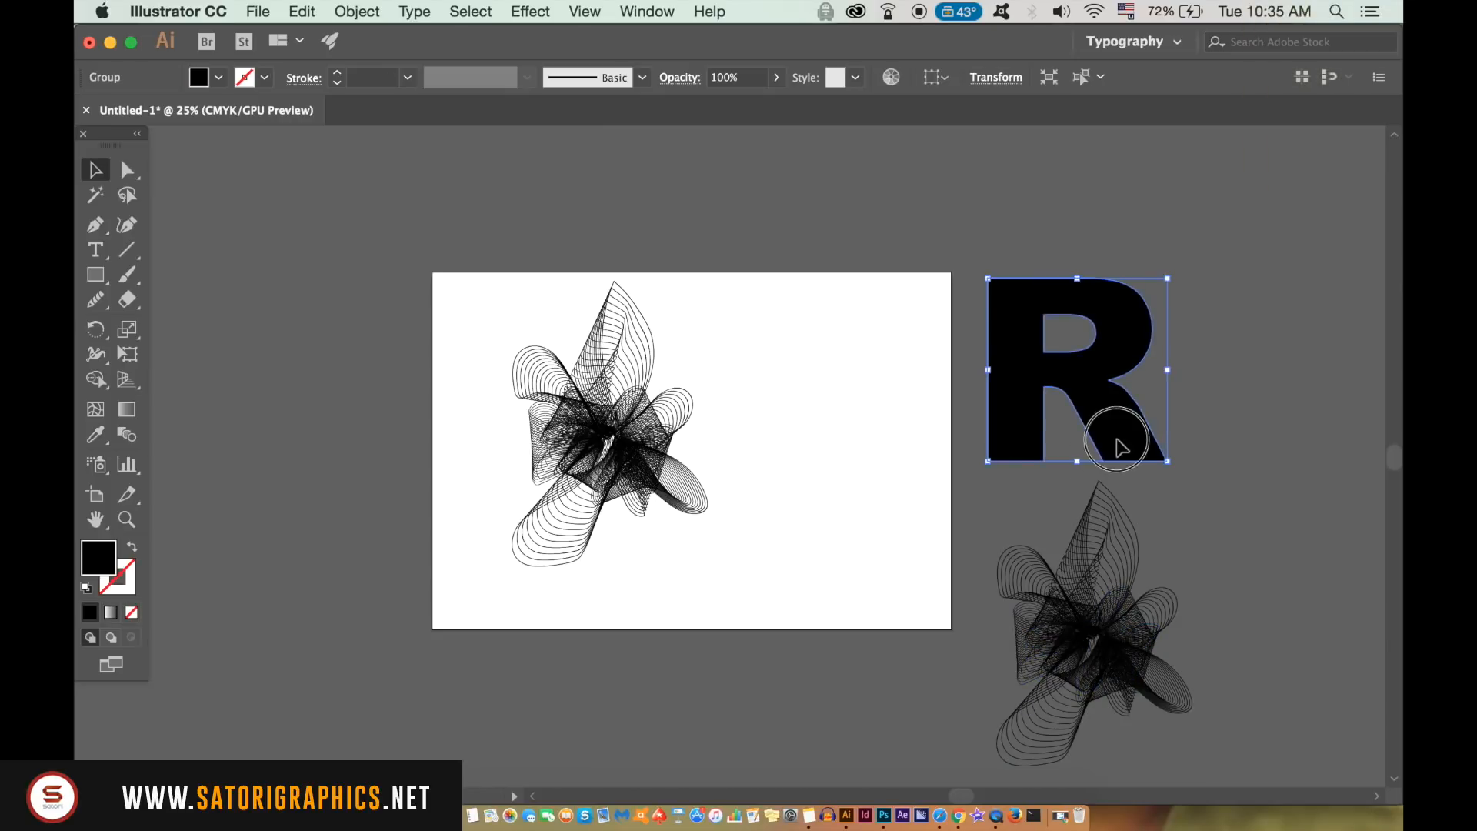
Copy the R onto the artboard, centre it over the flower, and deselect.
drag(1078, 368, 819, 386)
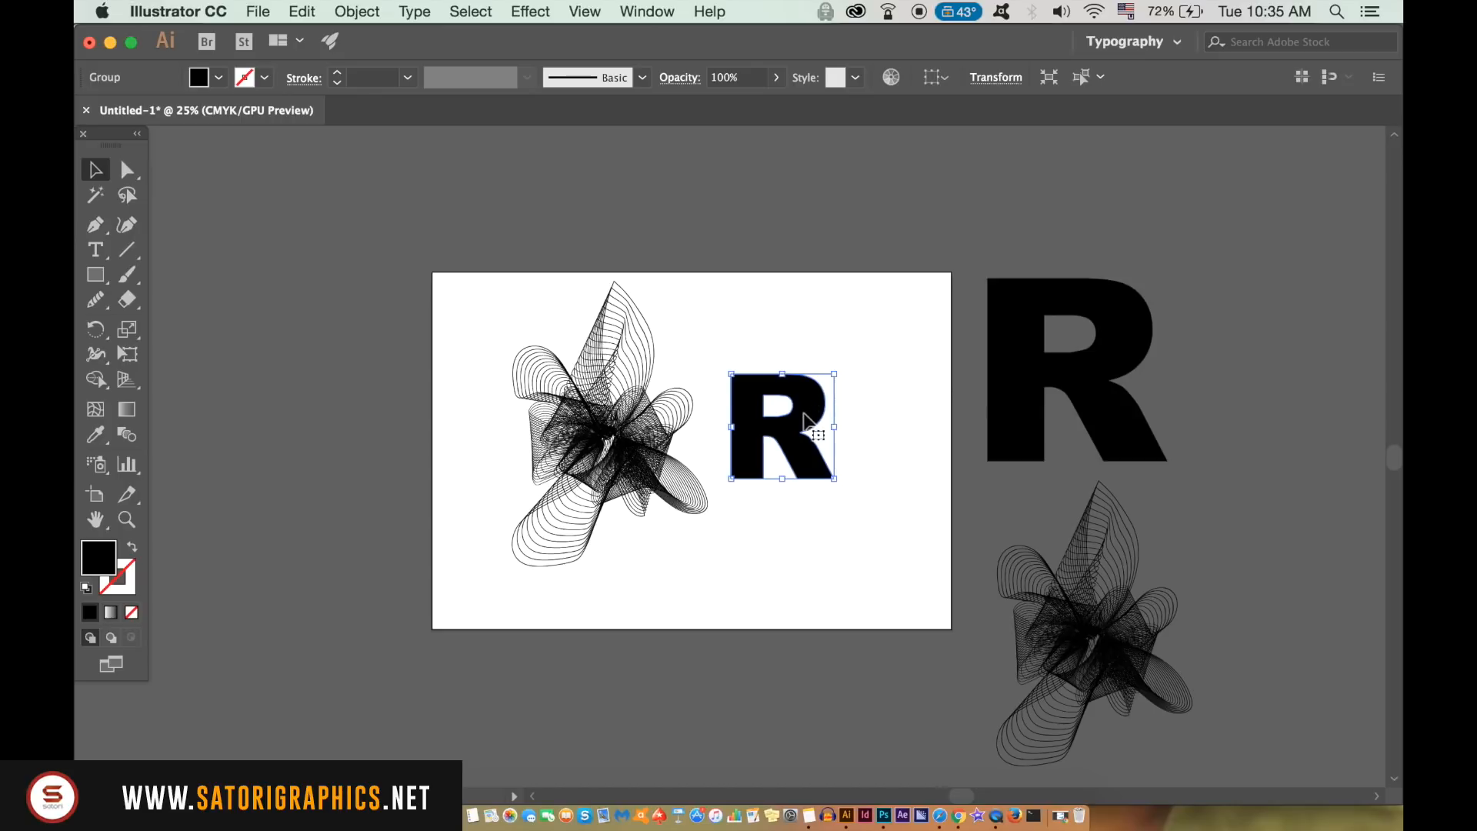
drag(805, 423, 630, 448)
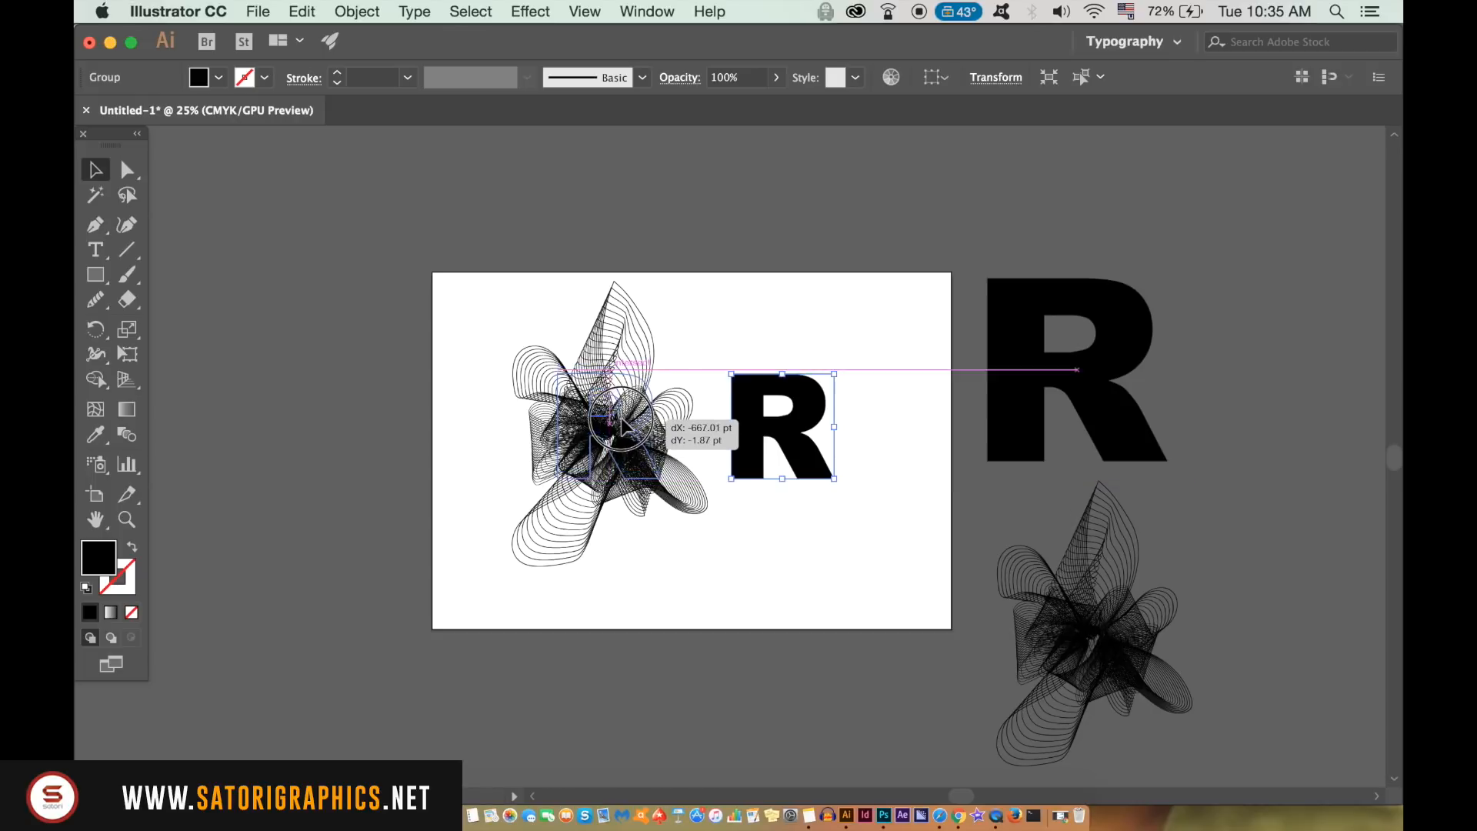
drag(779, 428, 603, 437)
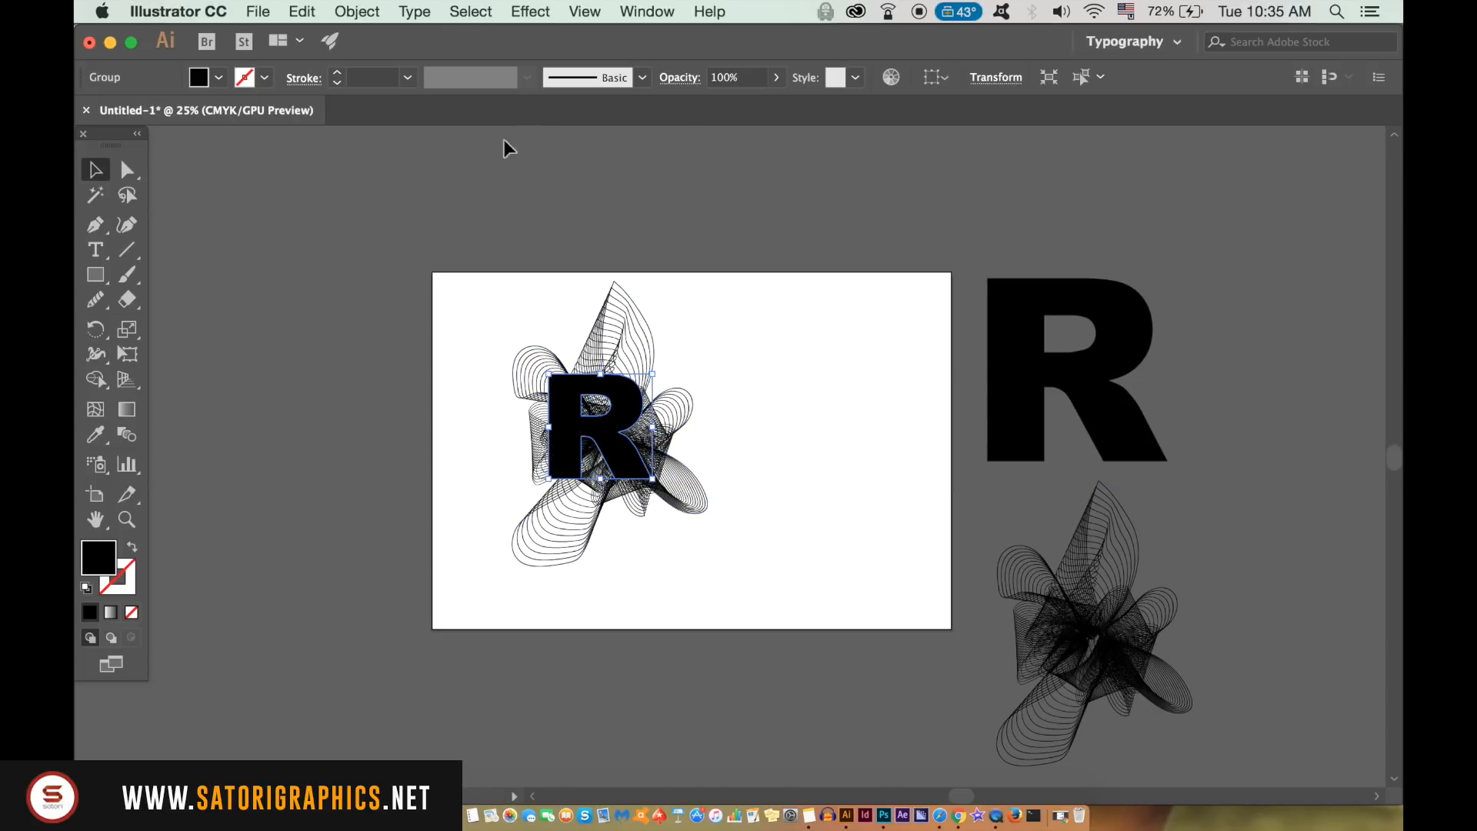
click(356, 11)
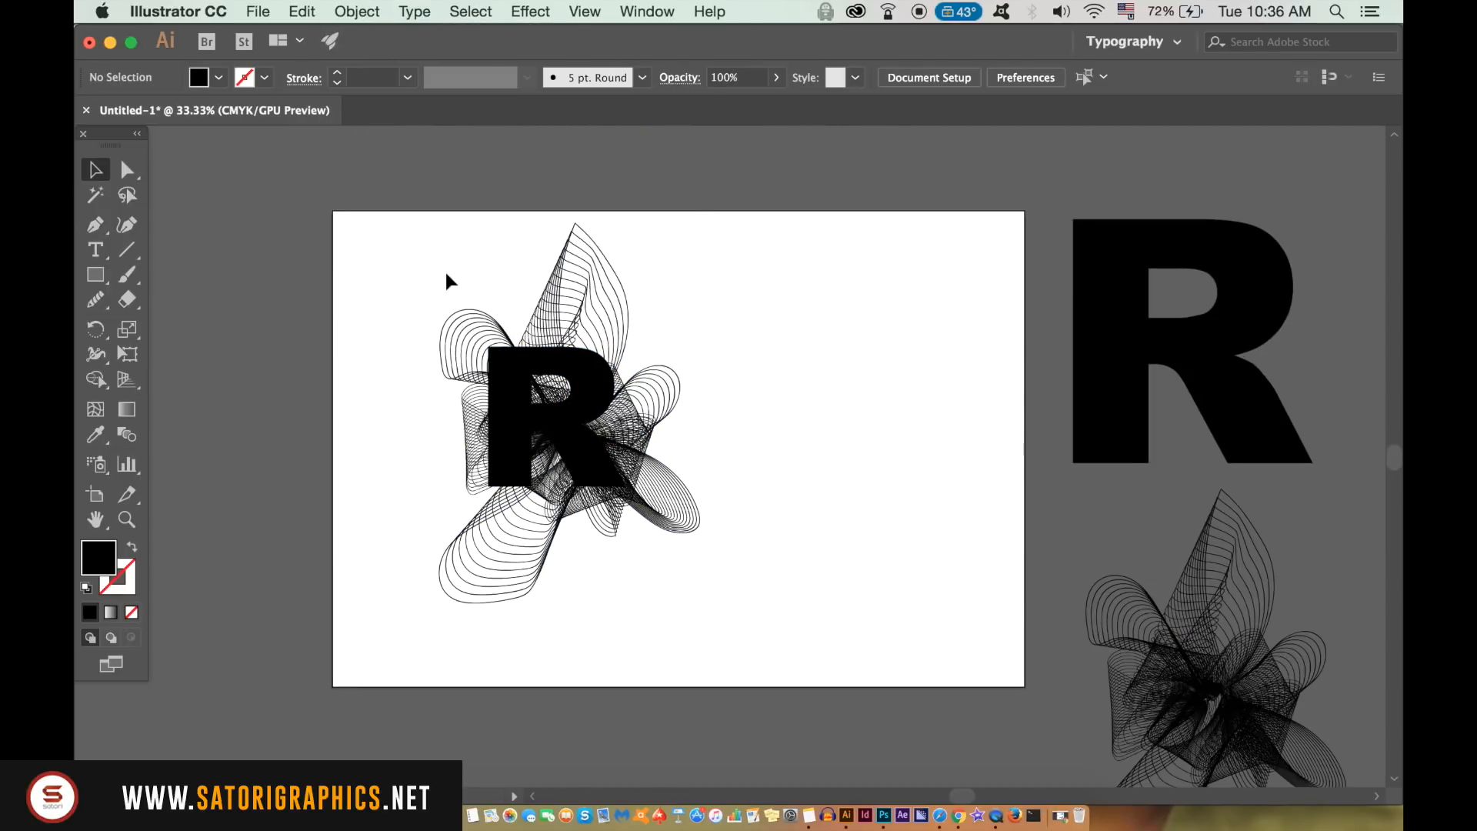
Make a clipping mask so the flower lines fill the R shape.
right_click(589, 452)
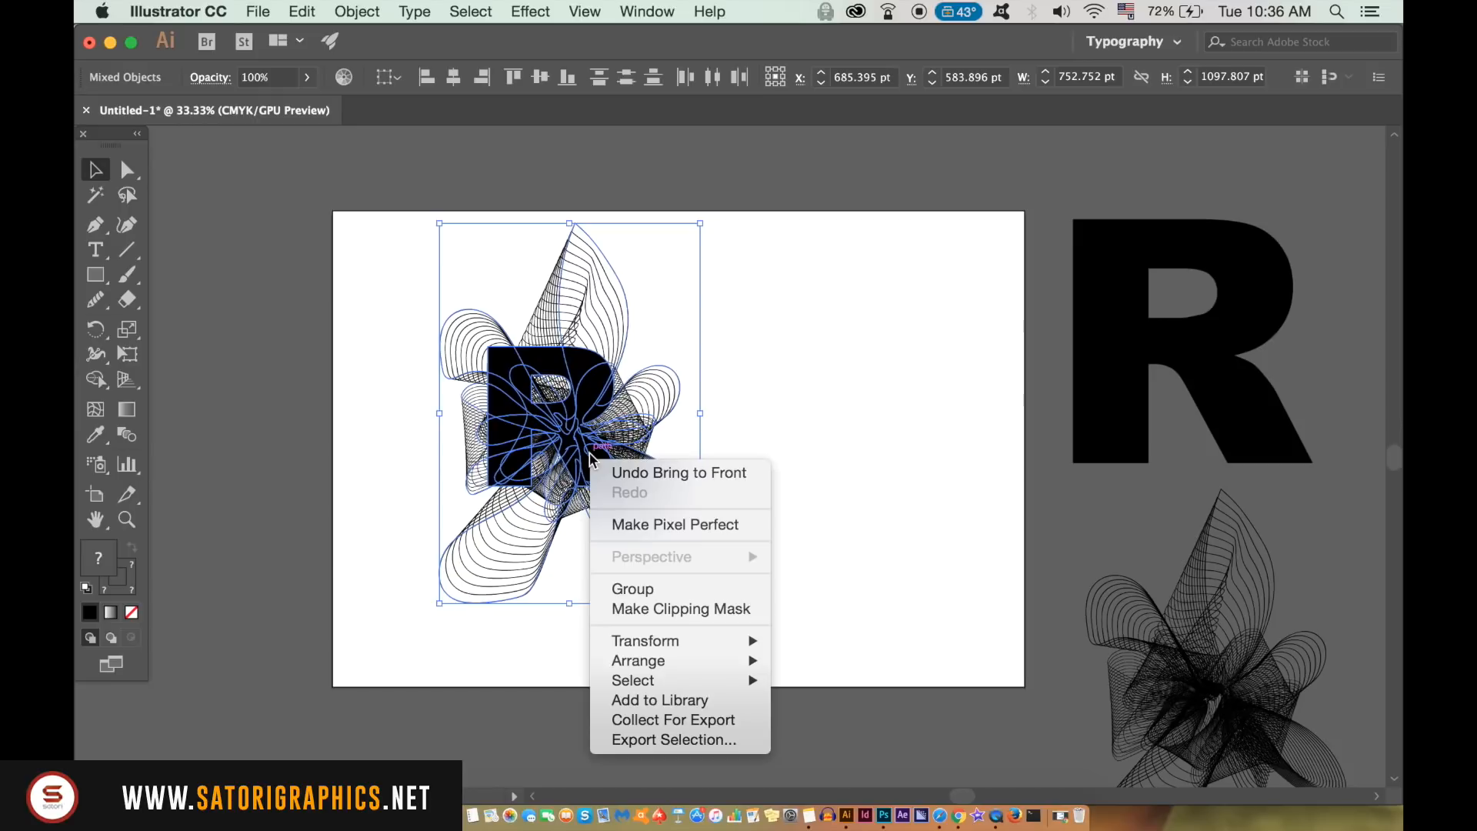
mouse_move(681, 608)
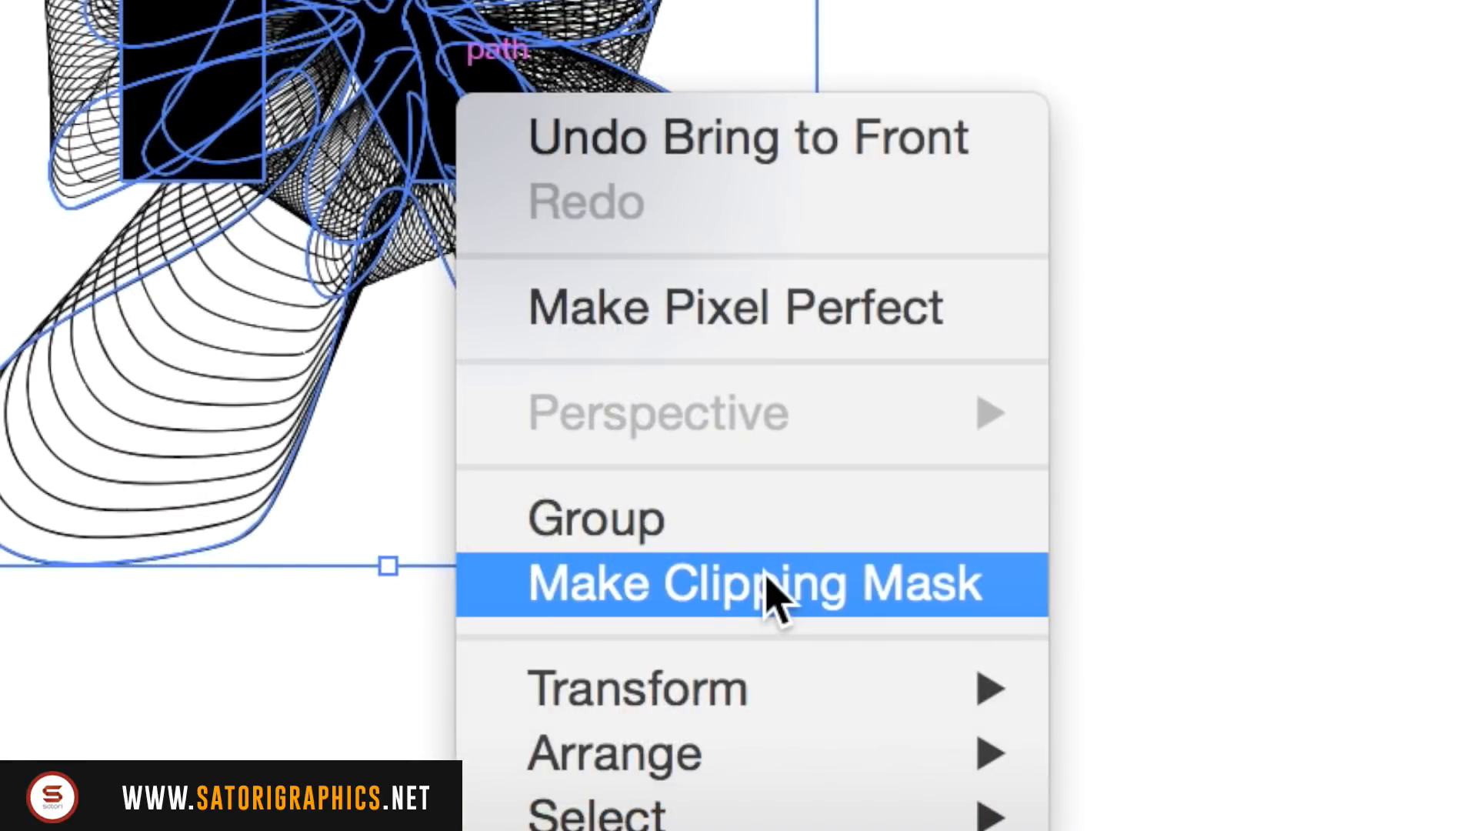
click(754, 583)
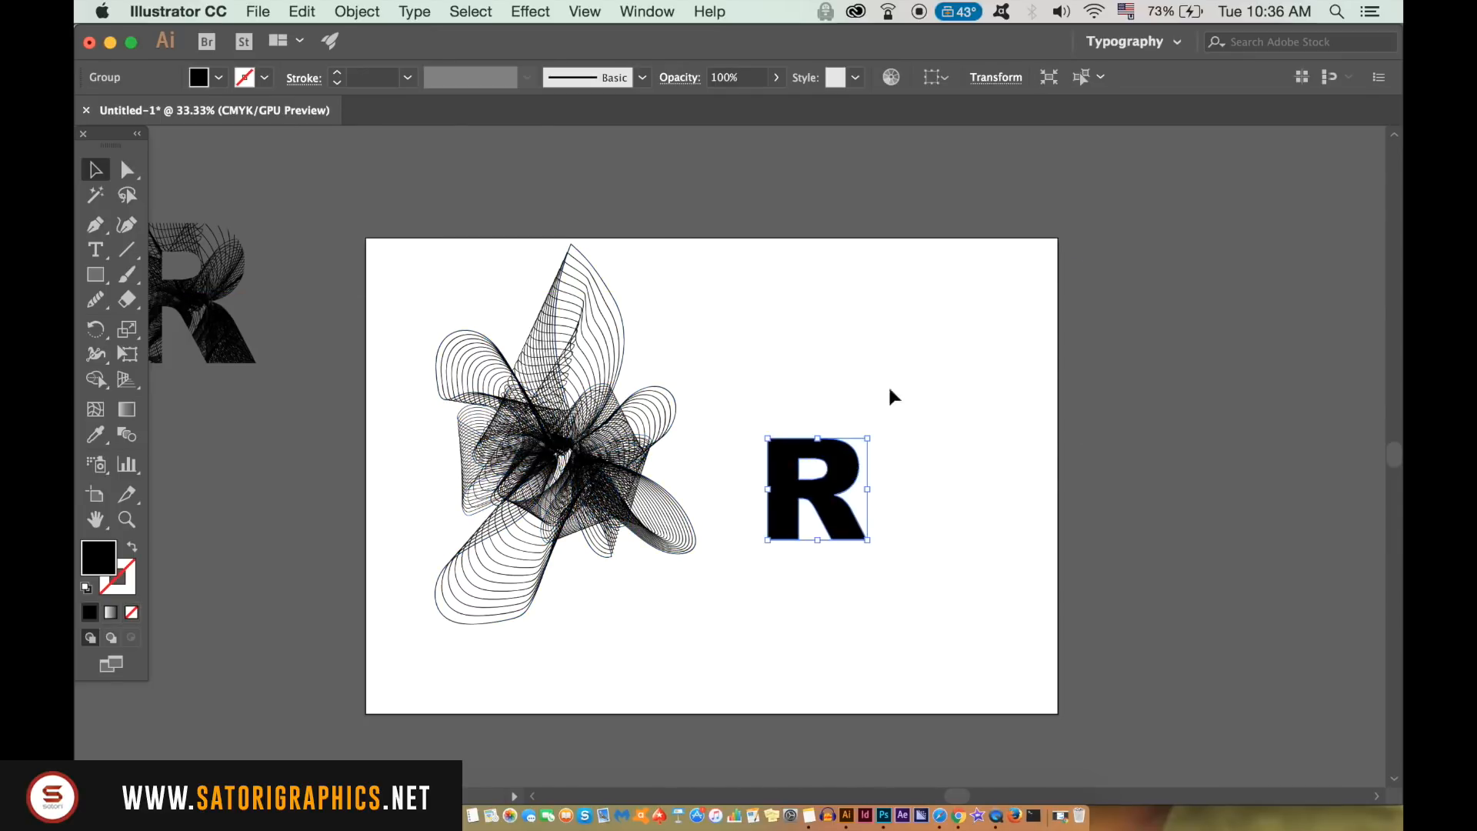
Show the Transparency panel from the Window menu and copy the R letter.
click(647, 12)
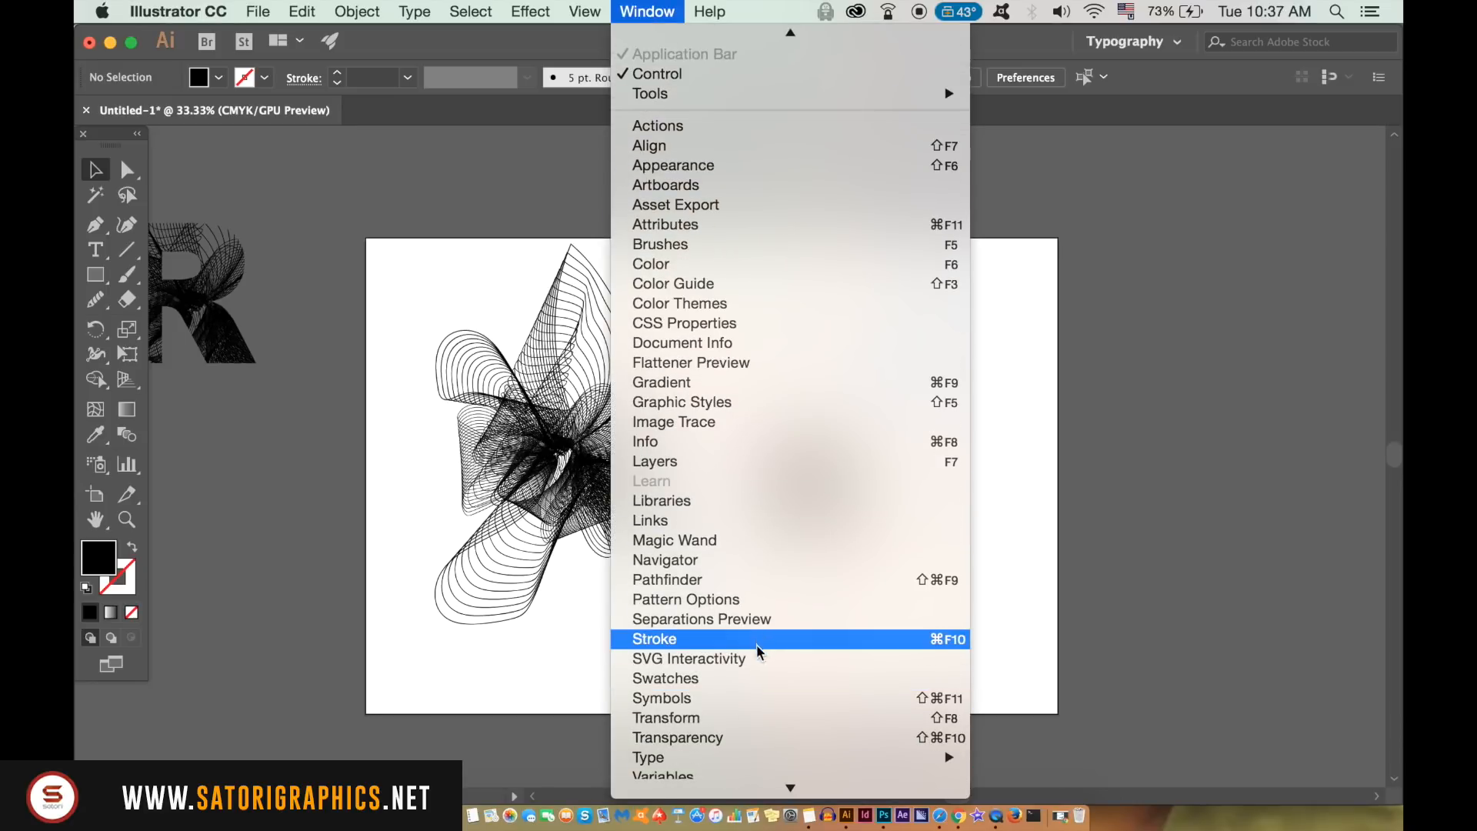
click(676, 738)
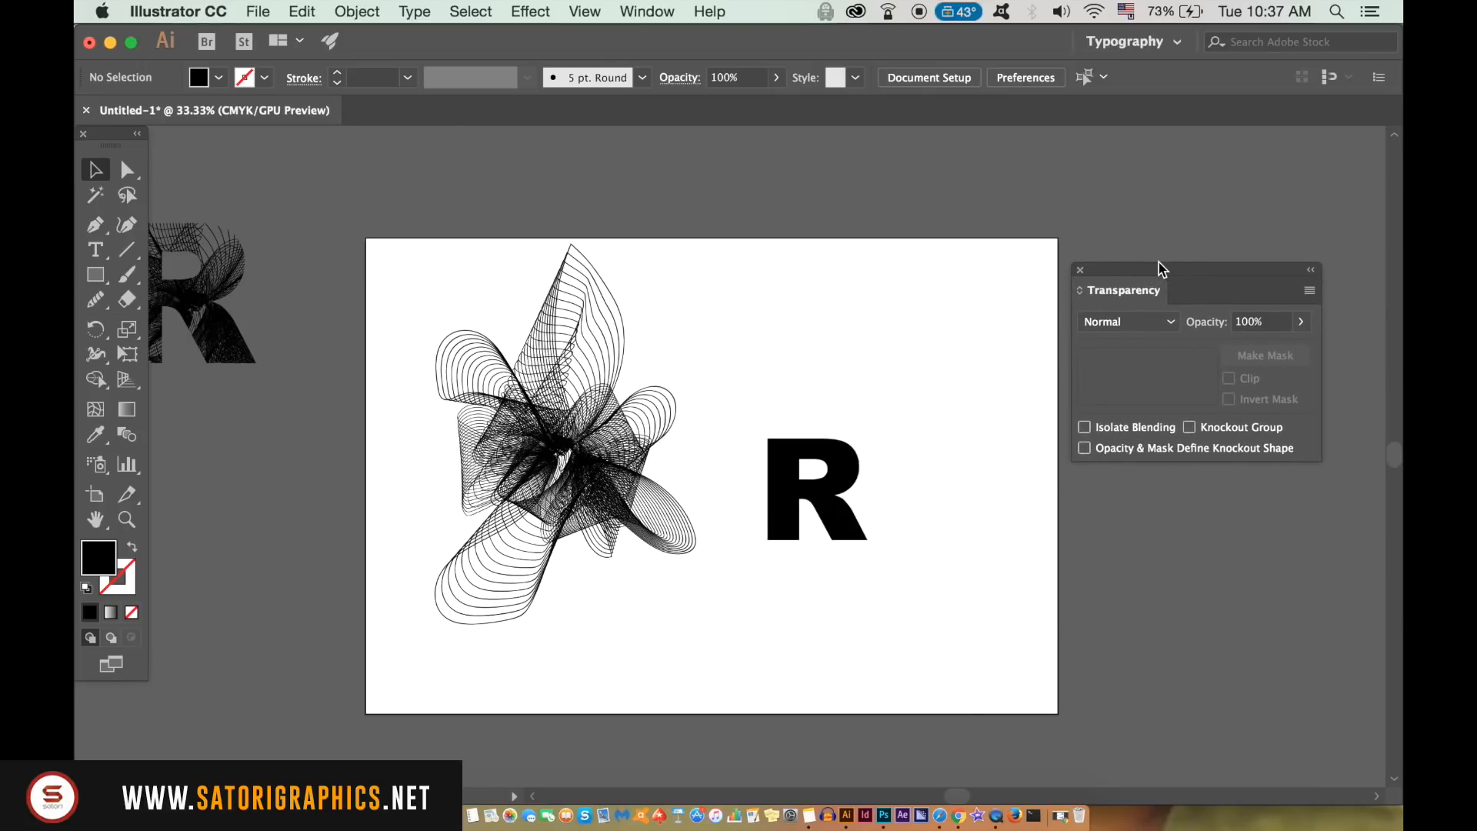
mouse_move(475, 292)
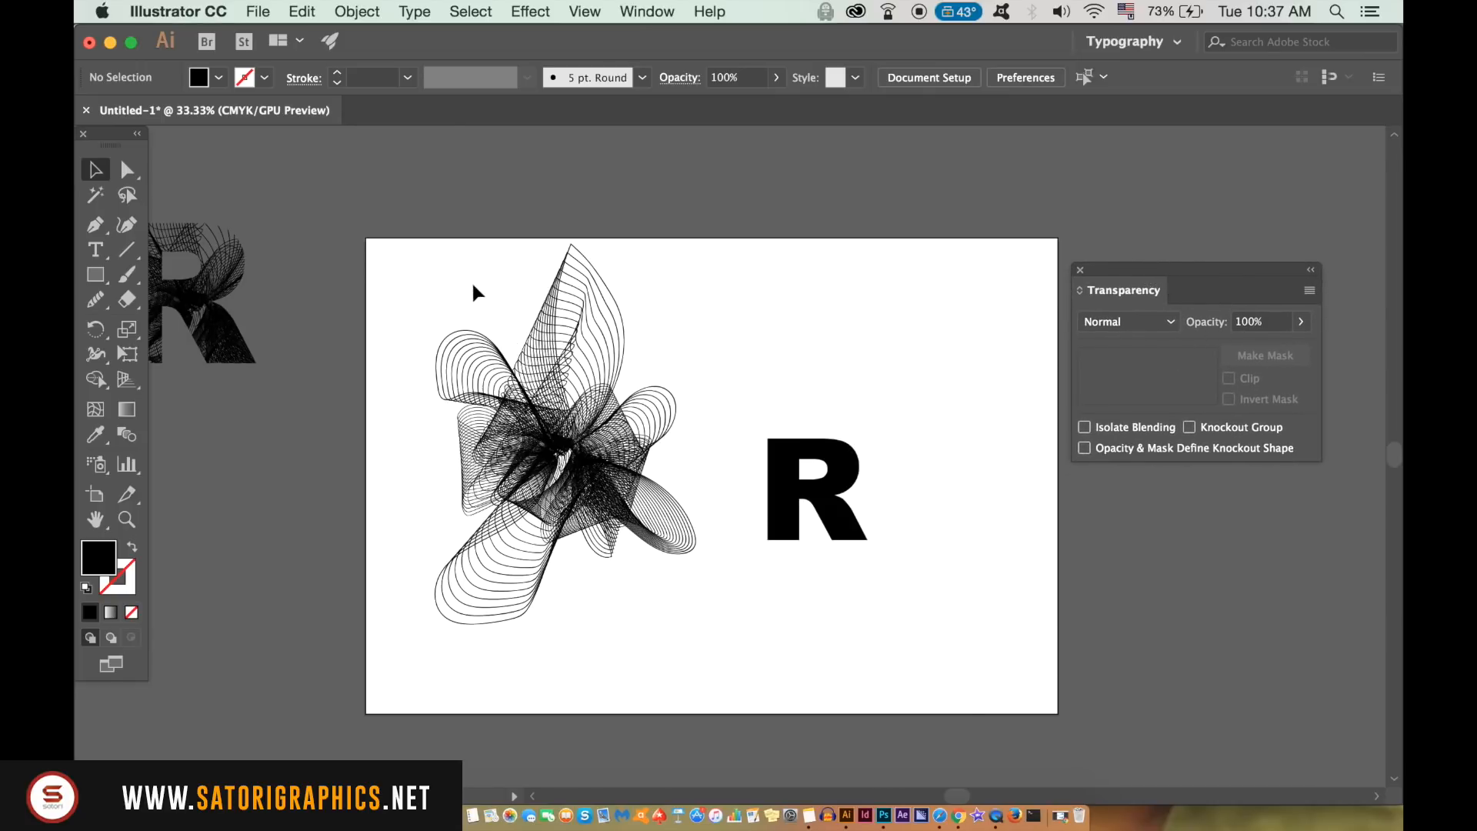
mouse_move(767, 356)
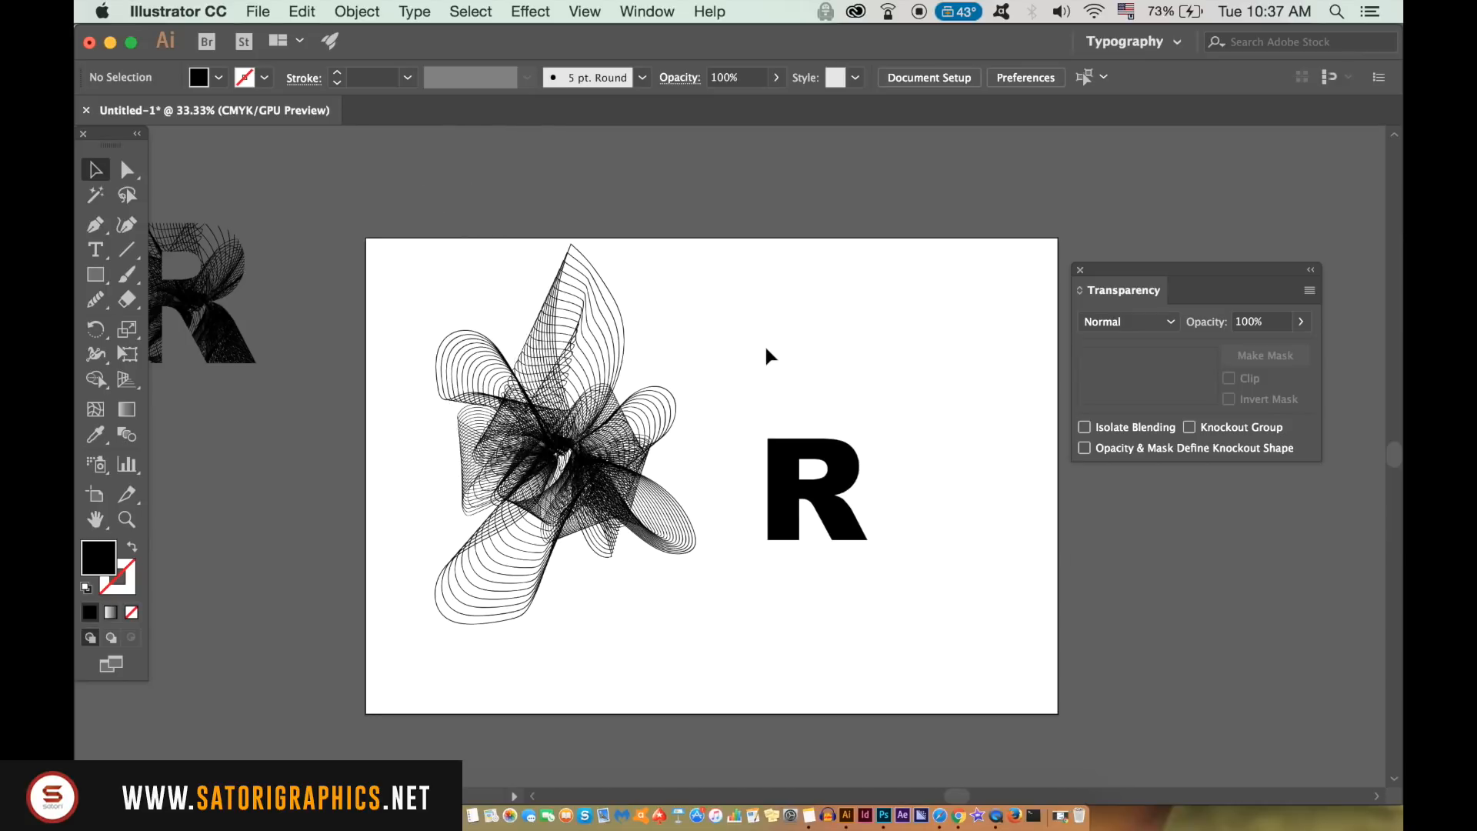
key(cmd+c)
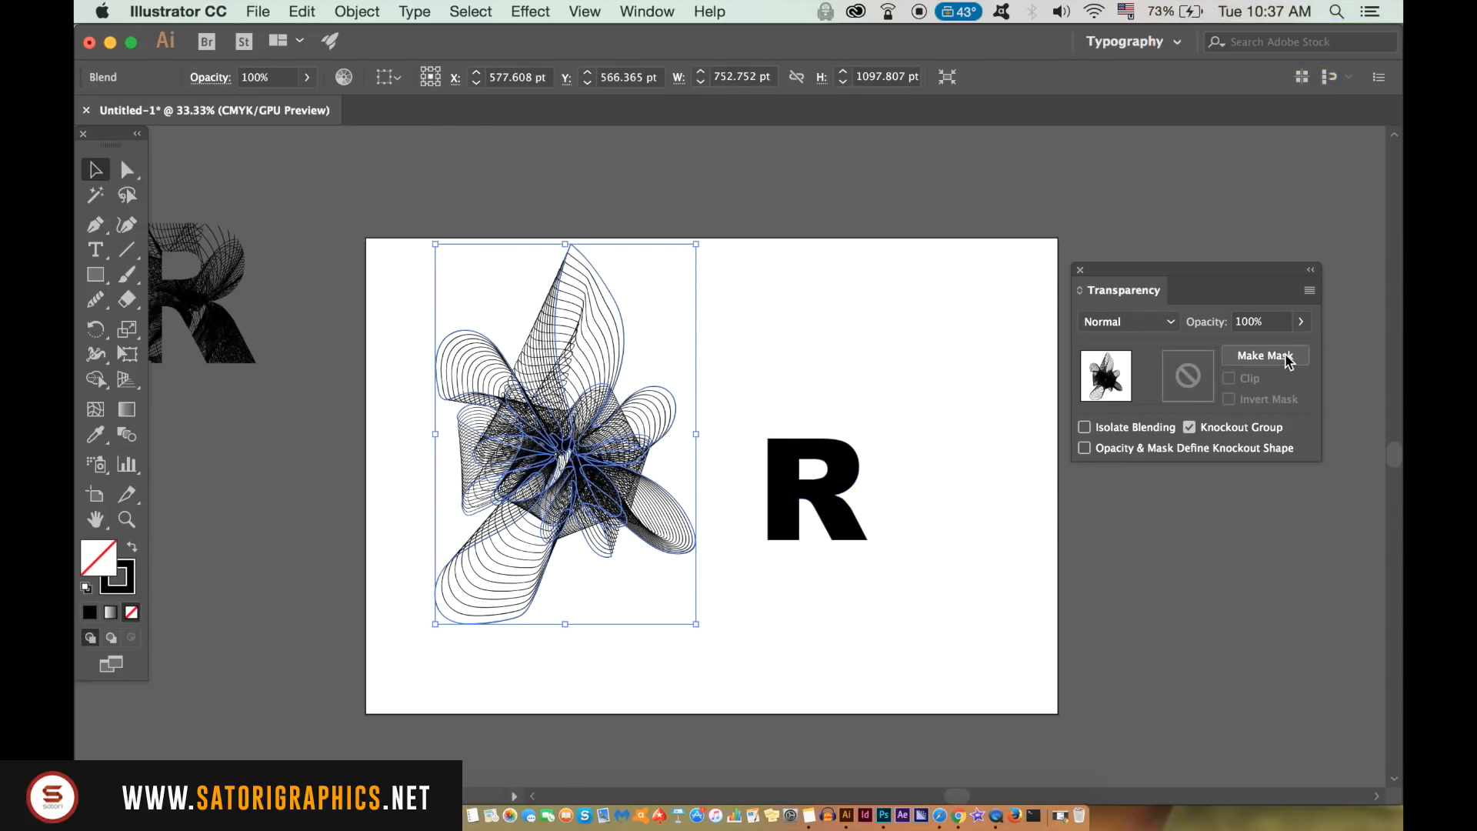
Make a non-clipping opacity mask on the flower and centre the pasted R over it.
click(1264, 356)
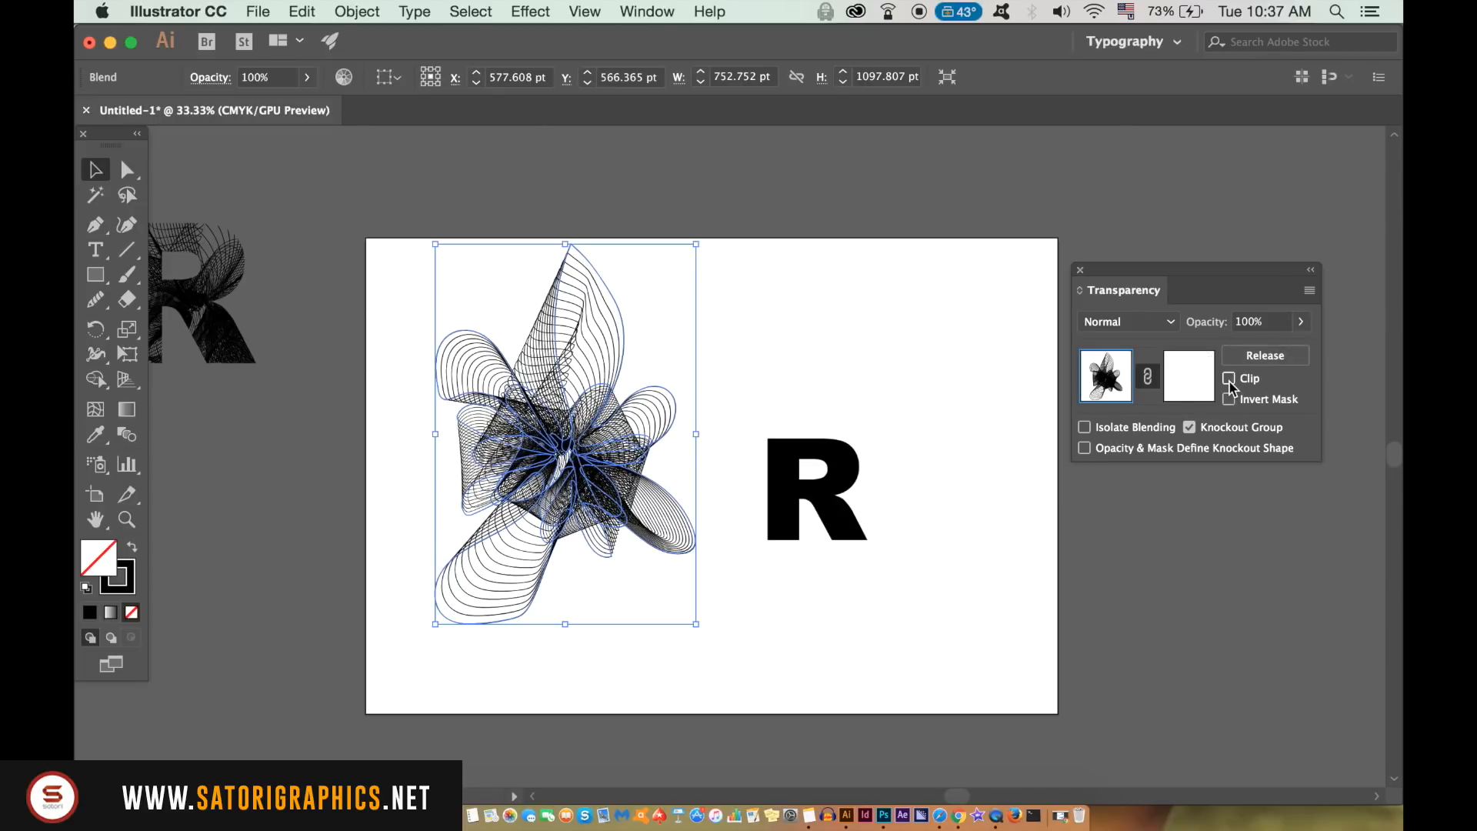
click(1188, 374)
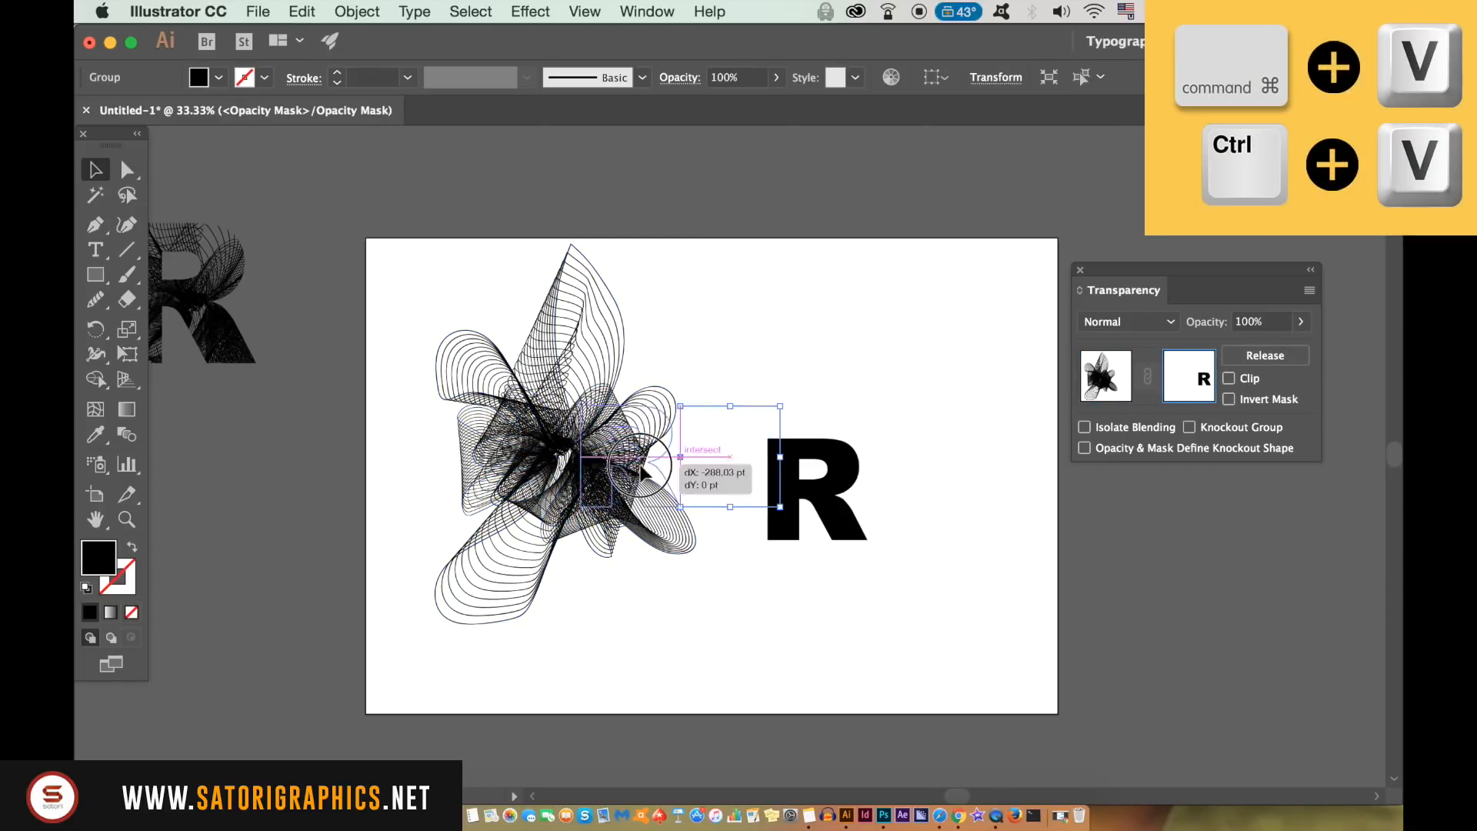
drag(641, 471, 579, 480)
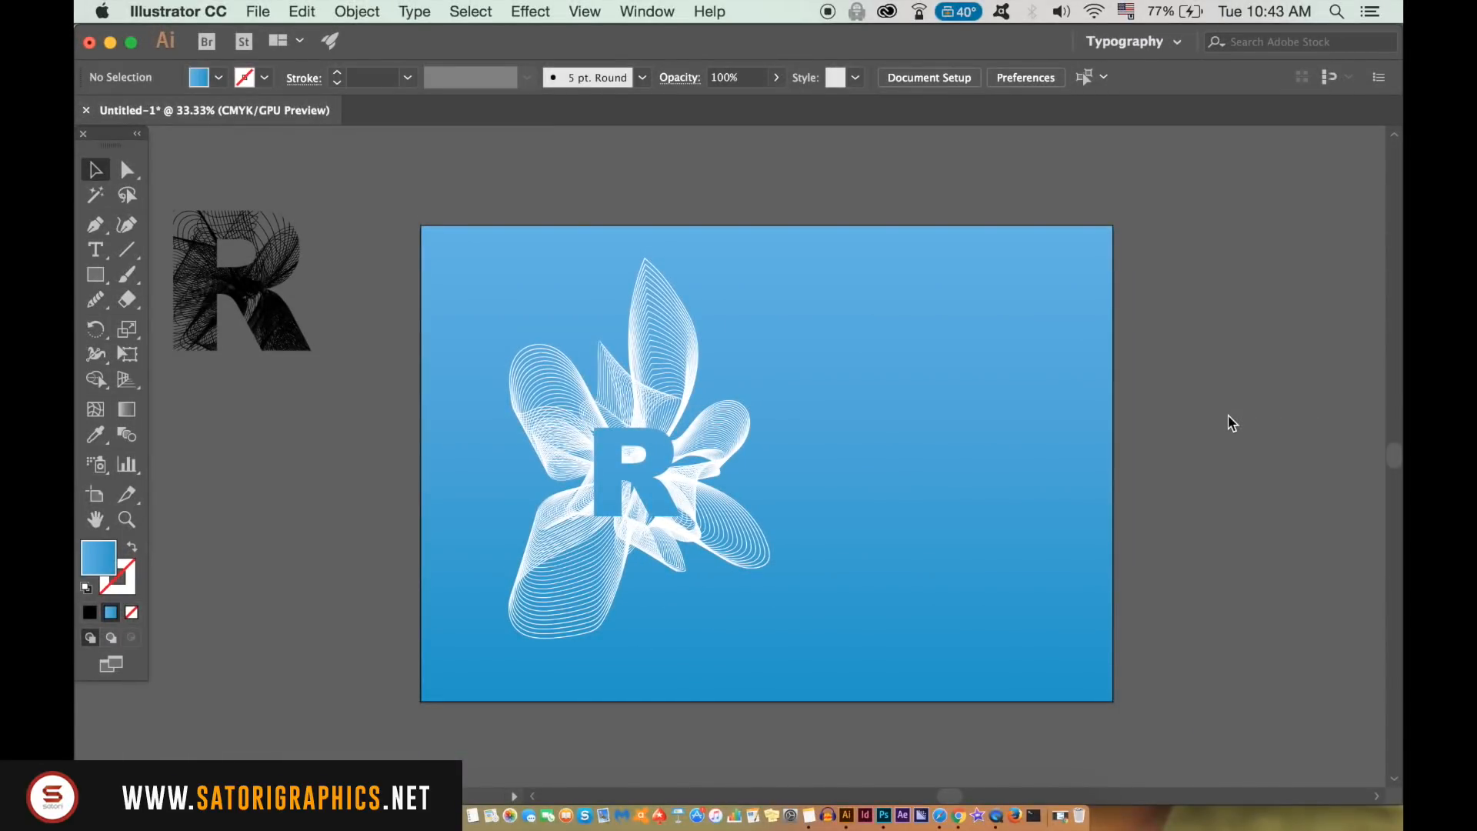
Set the blended flower's stroke colour to white (FFFFFF).
click(637, 448)
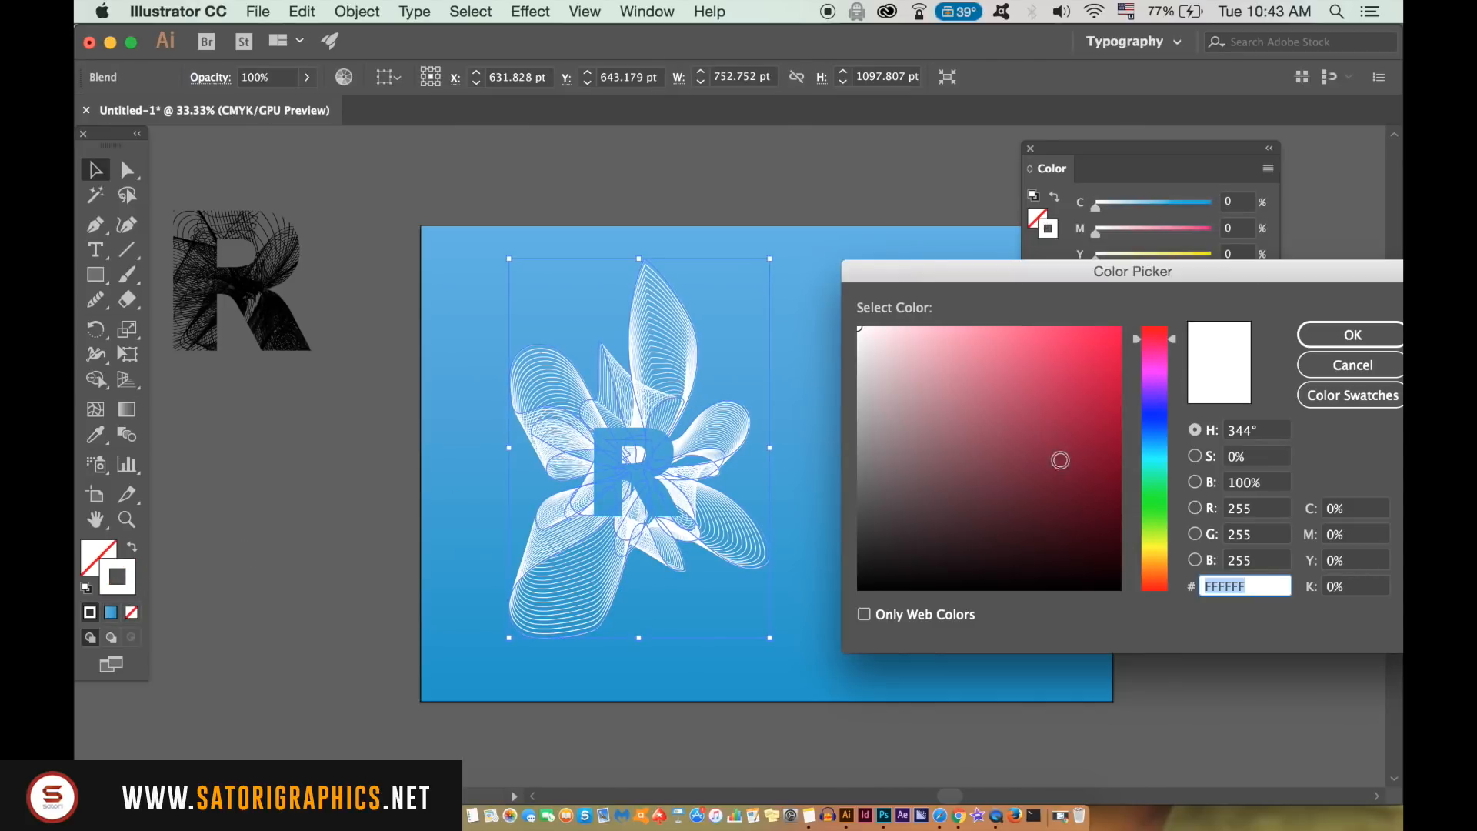
click(902, 323)
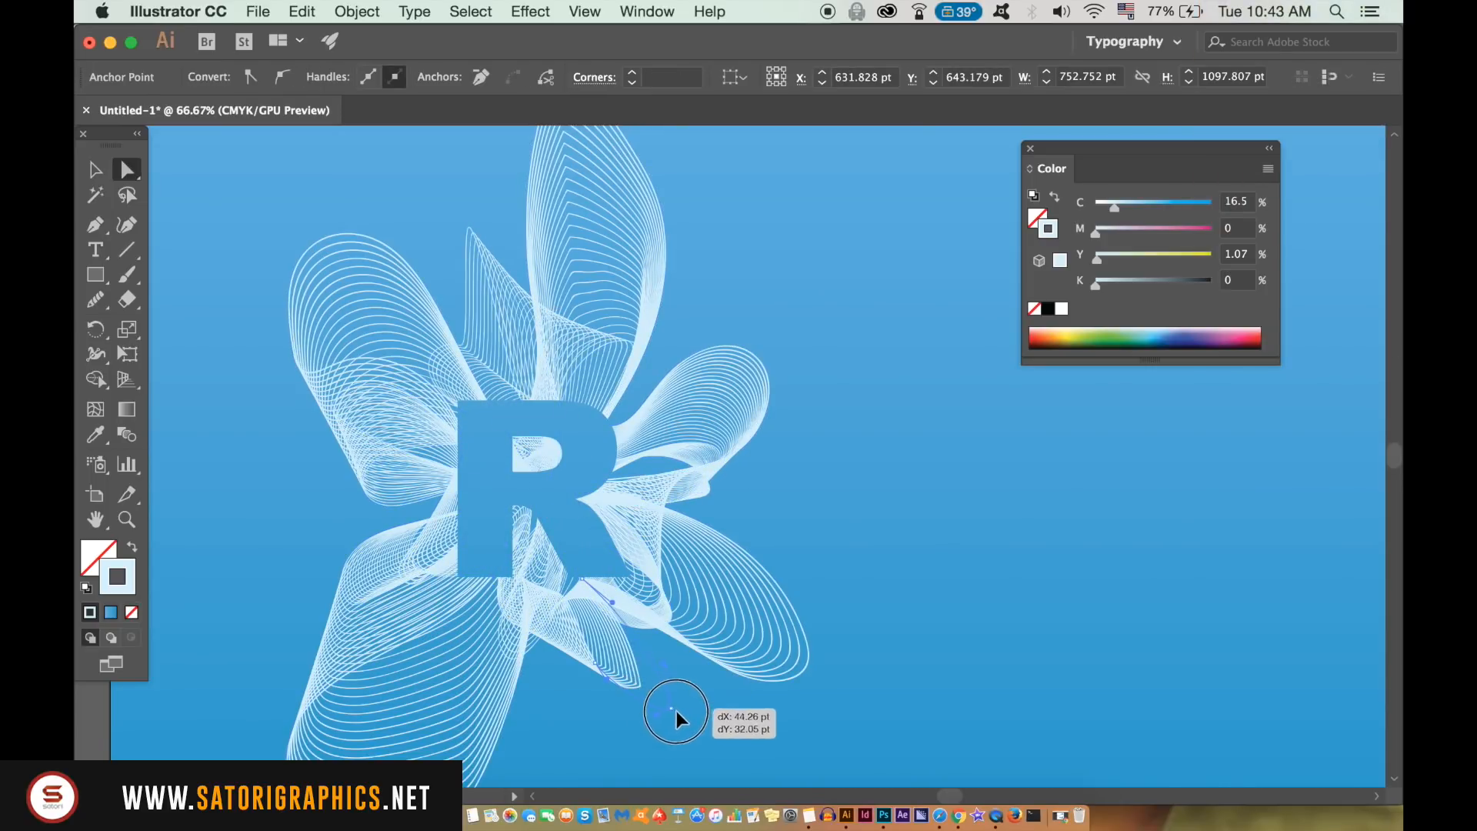
Drag a lower petal outward and reshape an upper petal's curve, then deselect.
drag(676, 714, 676, 713)
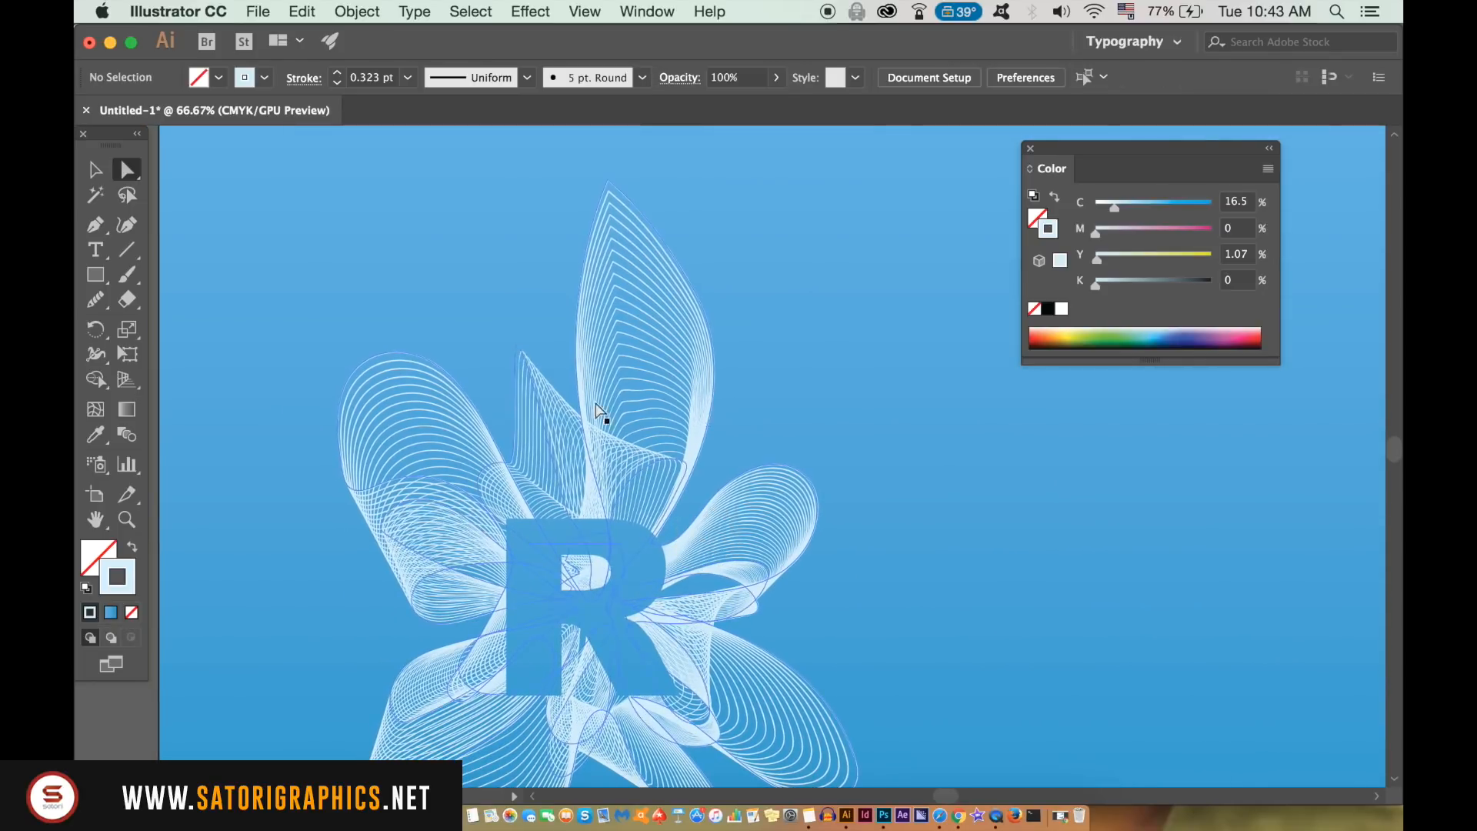
drag(608, 422, 482, 281)
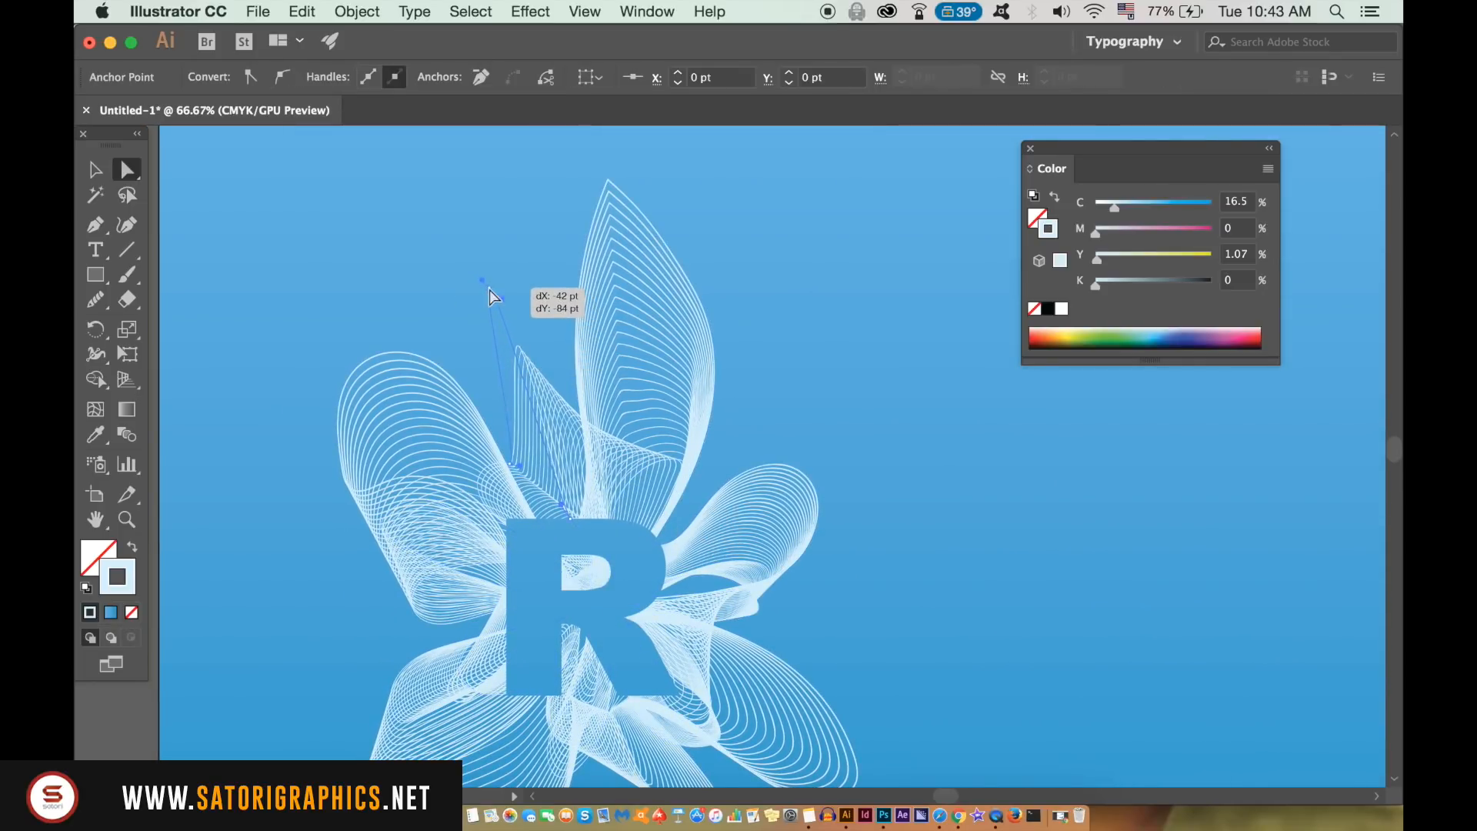
click(865, 443)
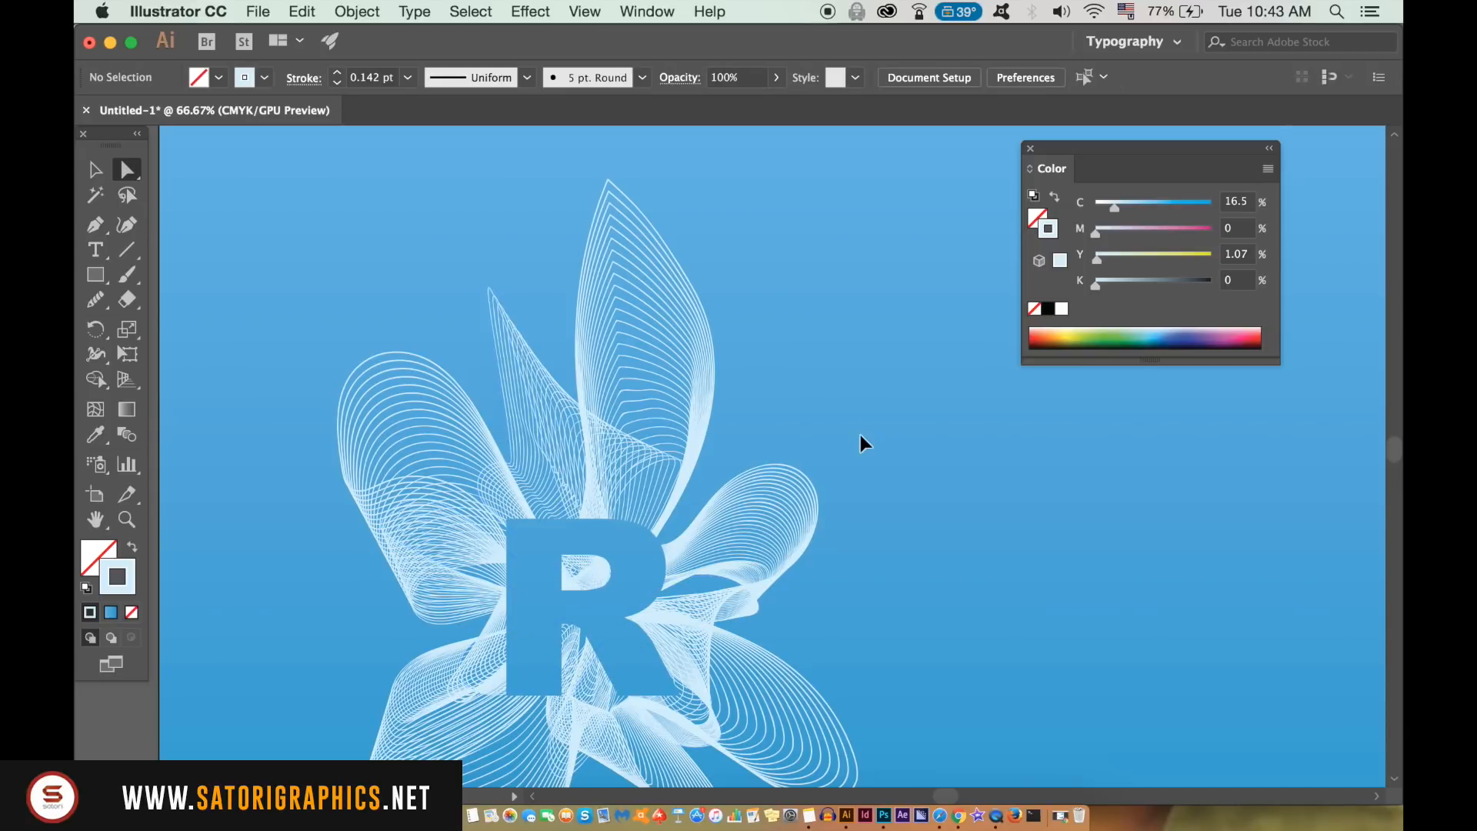